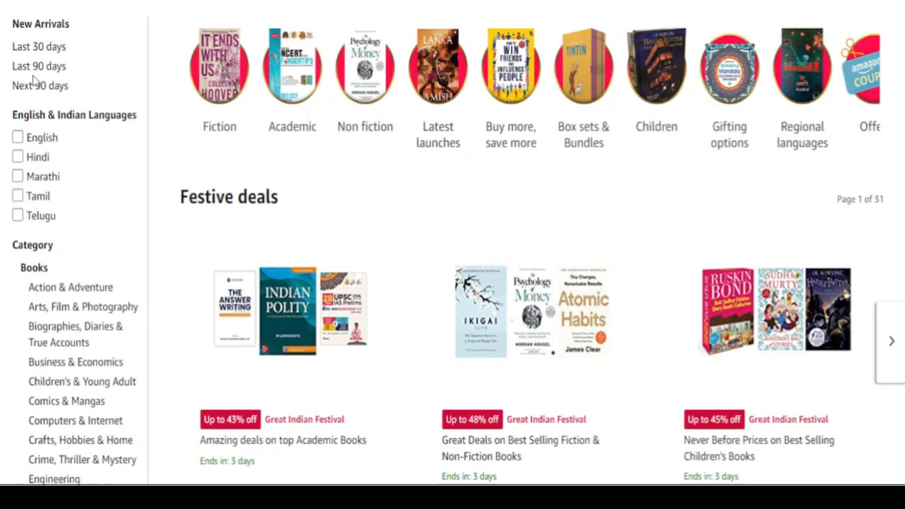
mouse_move(525, 236)
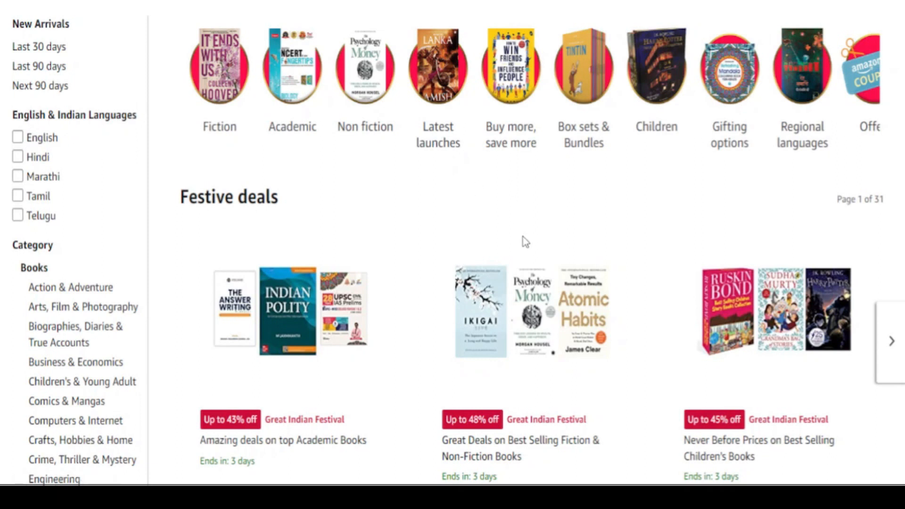
mouse_move(152, 176)
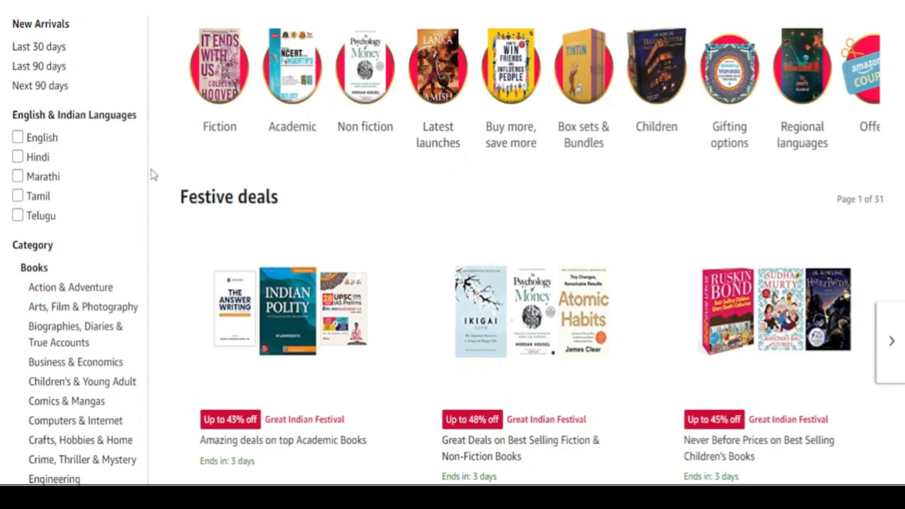
mouse_move(615, 196)
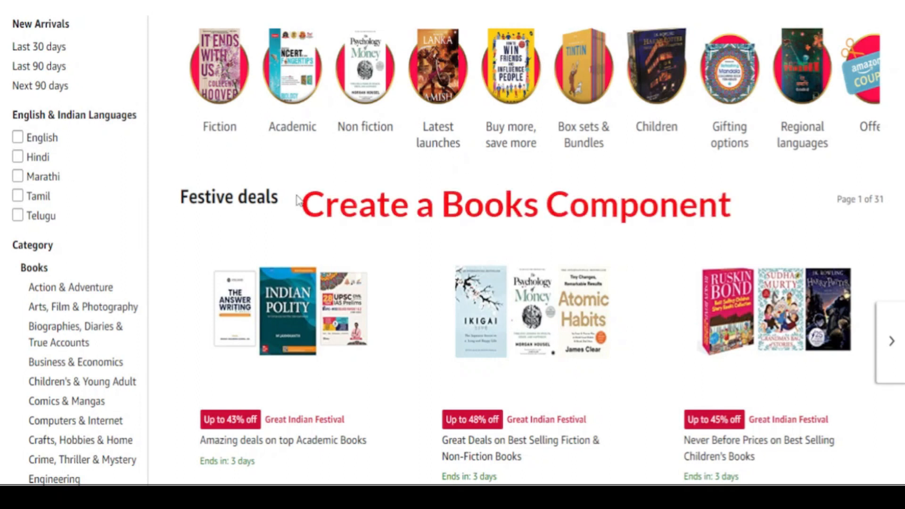
mouse_move(337, 232)
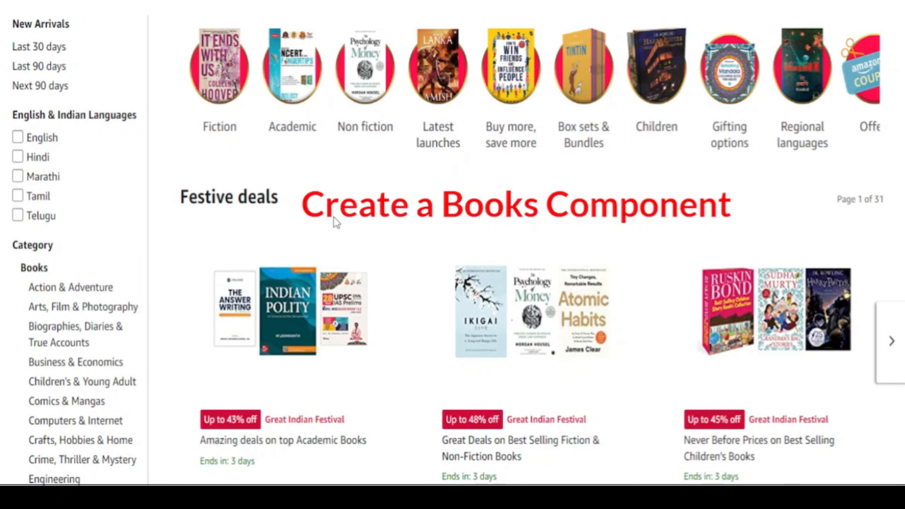
mouse_move(175, 107)
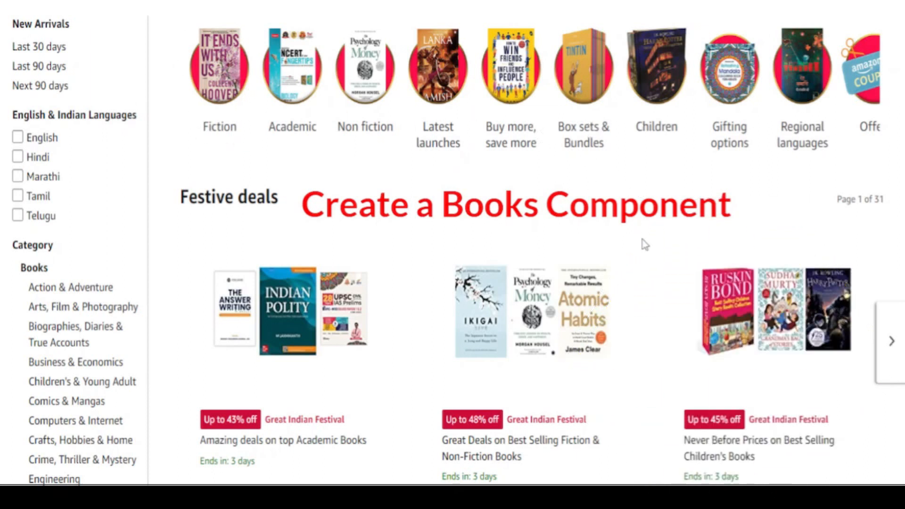
mouse_move(660, 291)
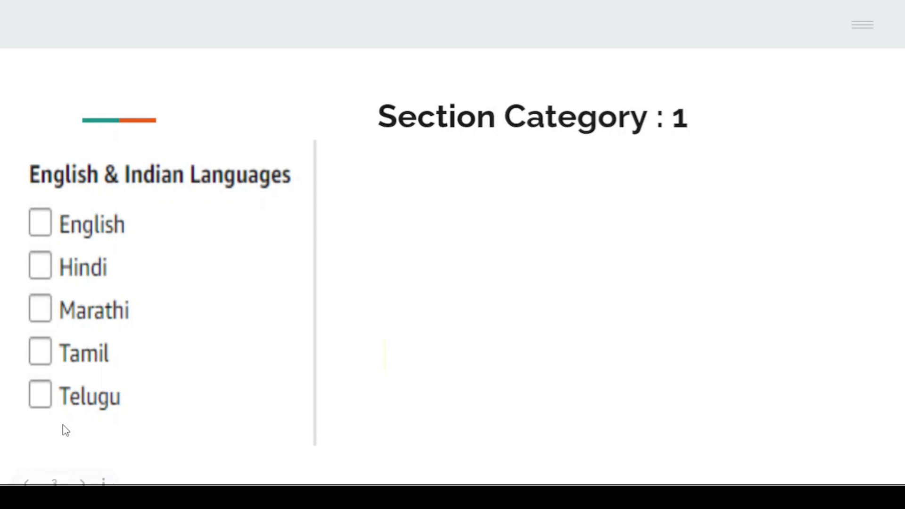
mouse_move(125, 197)
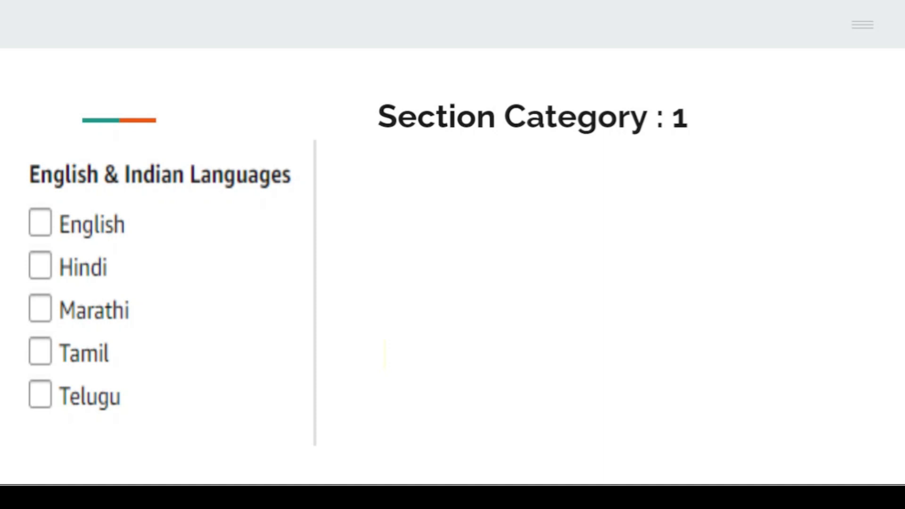
mouse_move(504, 145)
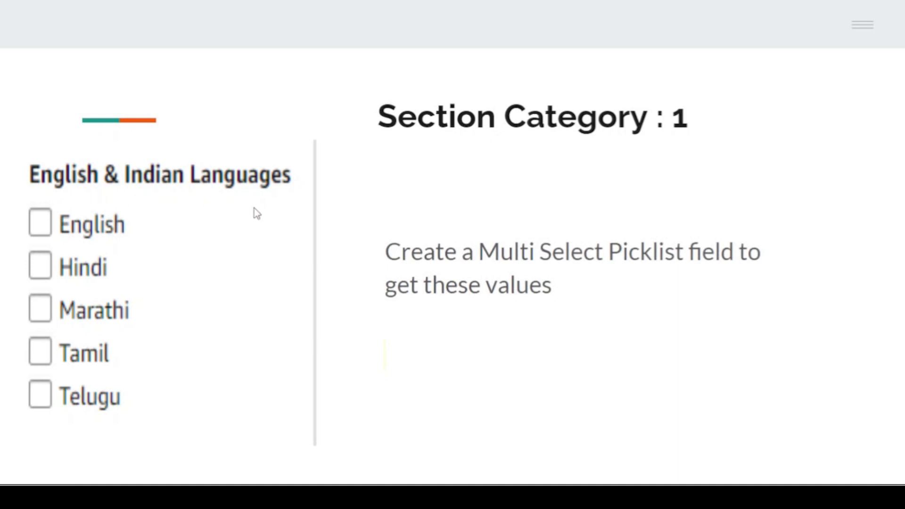
mouse_move(43, 220)
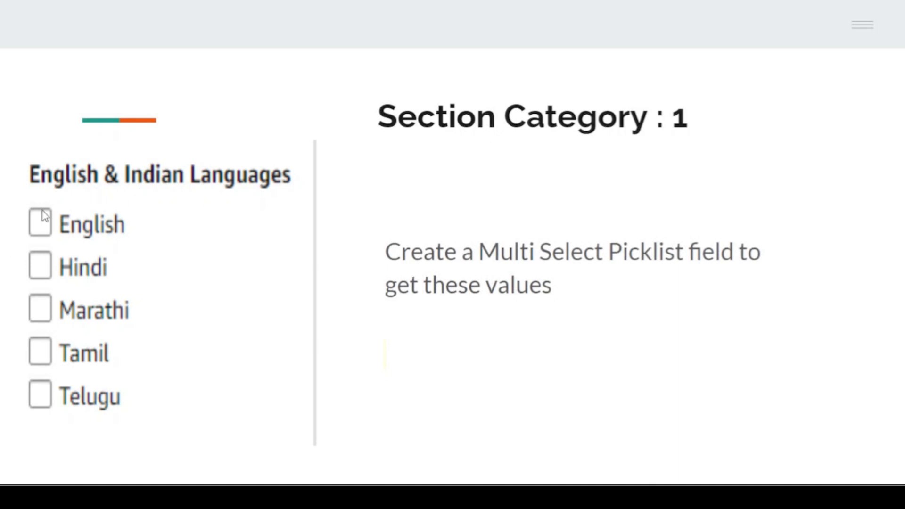
mouse_move(84, 253)
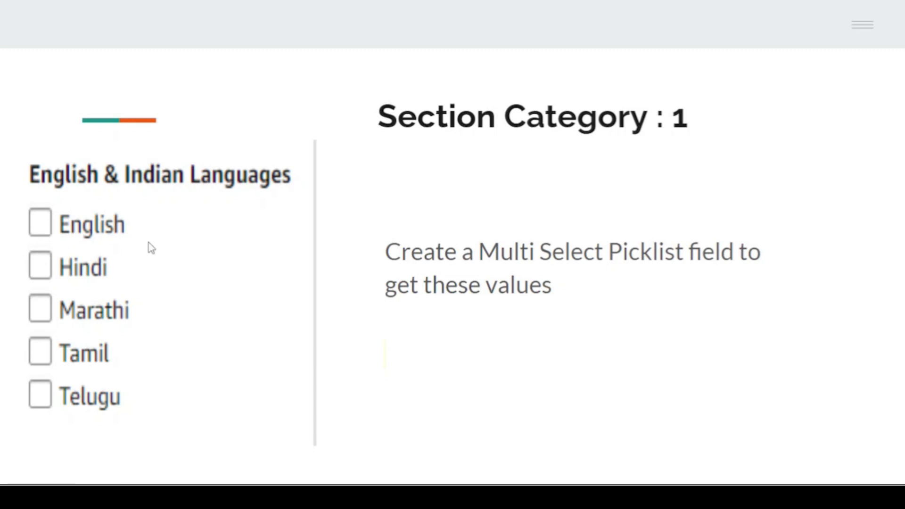
mouse_move(142, 248)
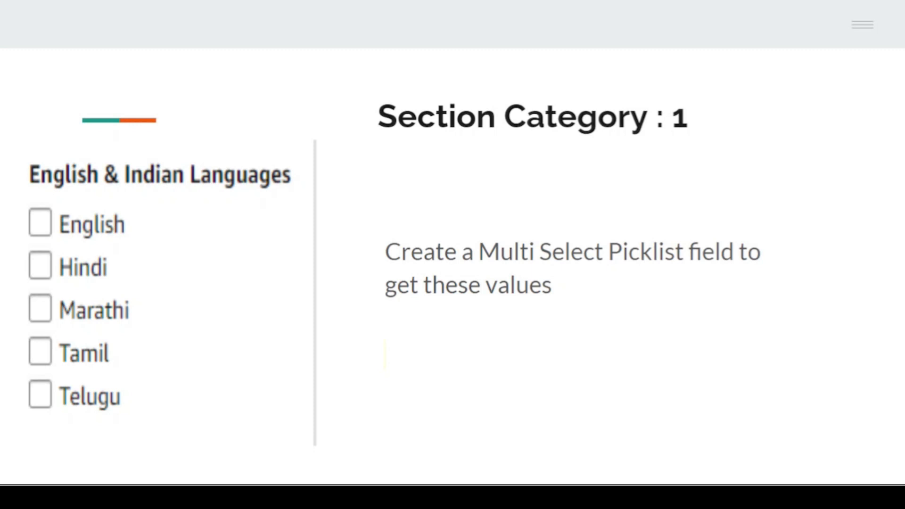
mouse_move(145, 243)
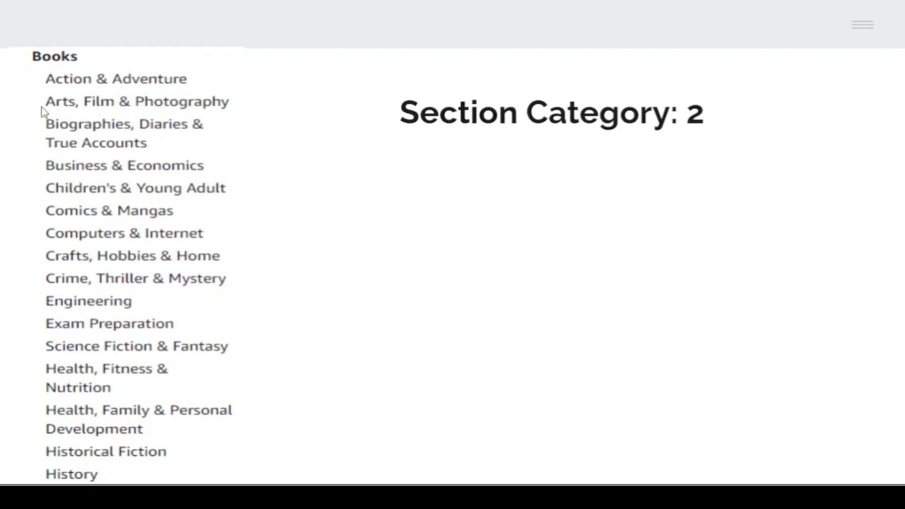
mouse_move(324, 125)
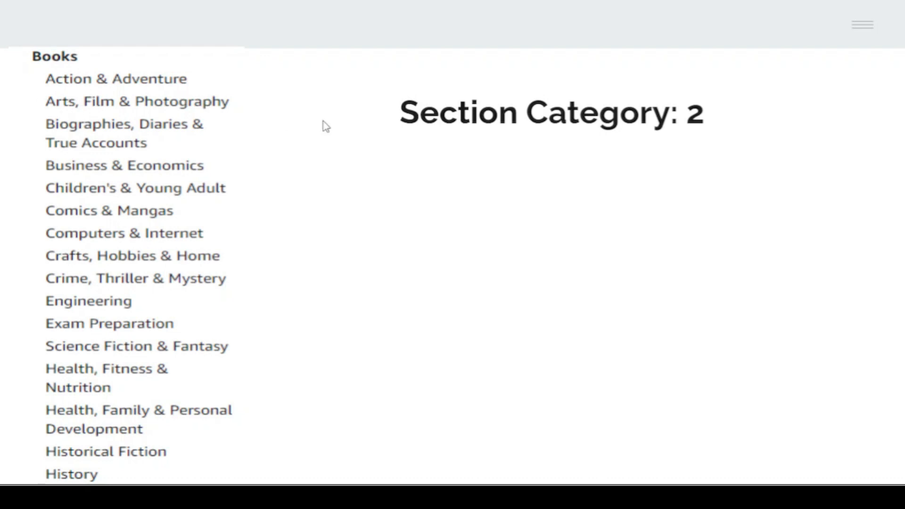
mouse_move(273, 96)
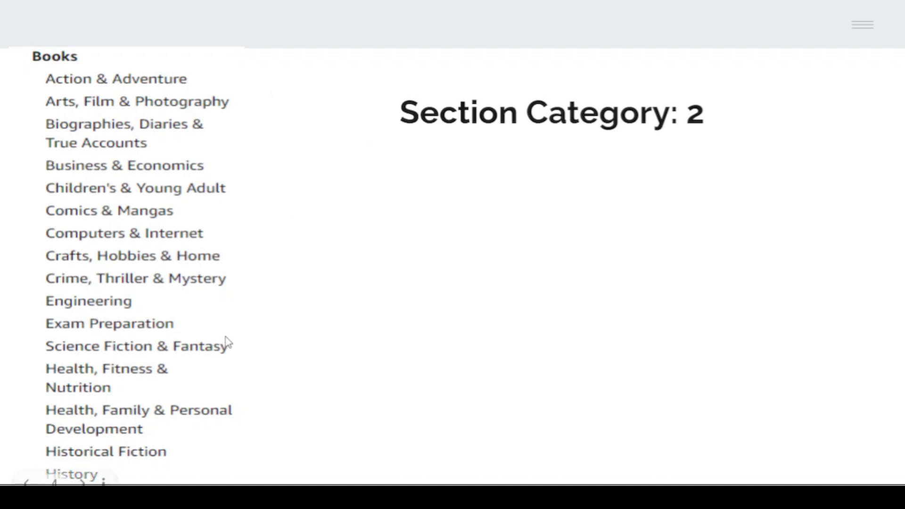
mouse_move(192, 98)
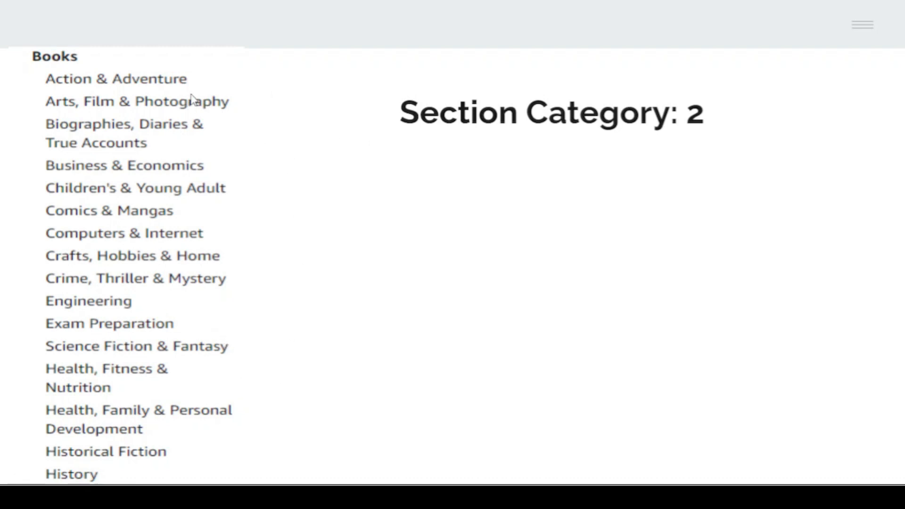
mouse_move(193, 83)
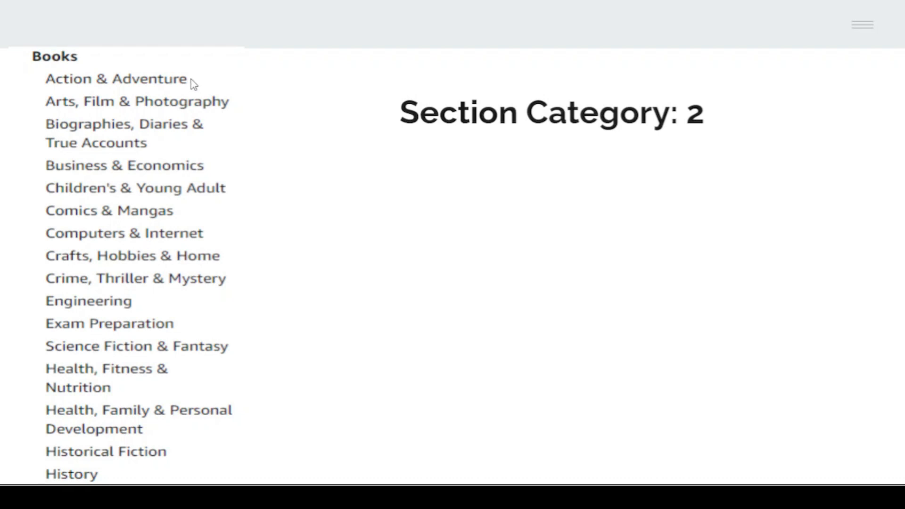
mouse_move(166, 100)
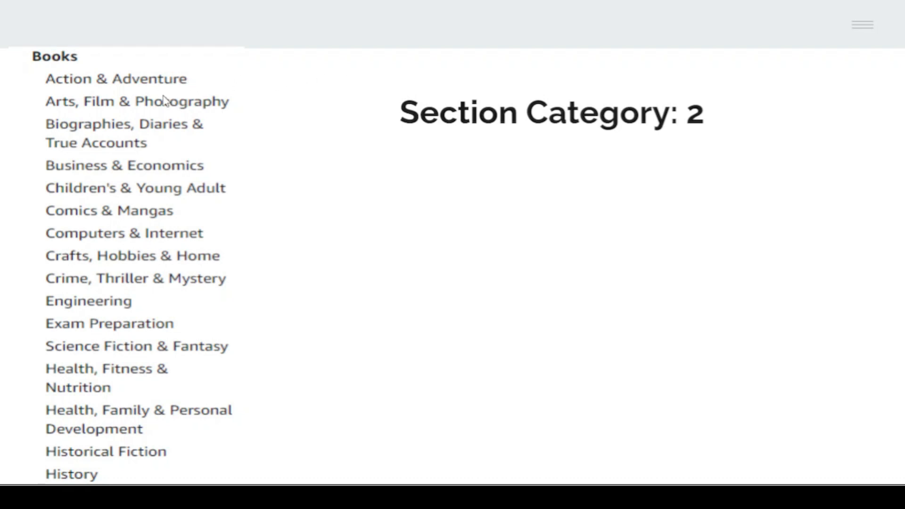
mouse_move(5, 73)
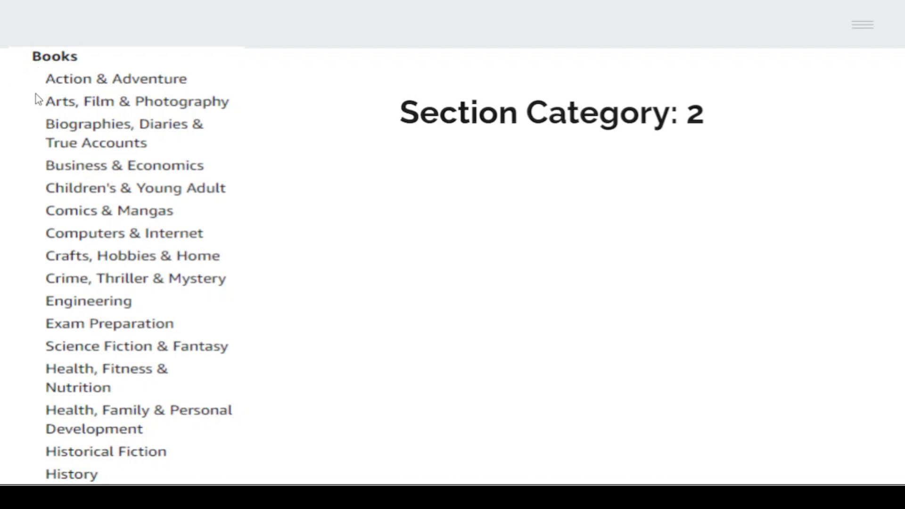
mouse_move(279, 189)
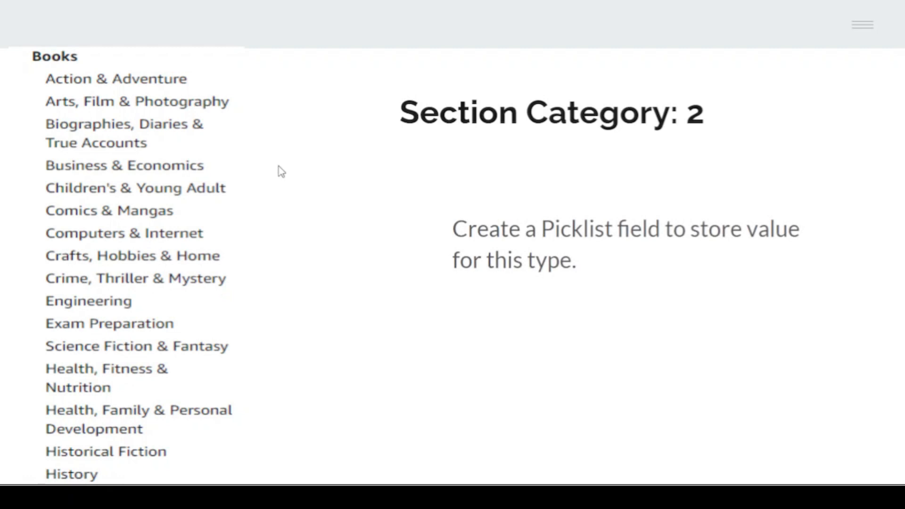
mouse_move(276, 176)
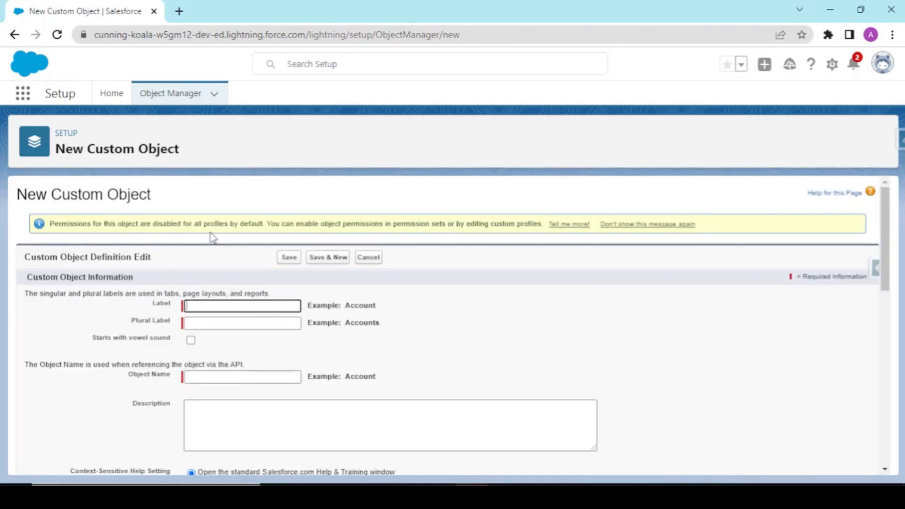
Label the object Book, plural Books, with description 'Used to Store Books Information'.
text(Book)
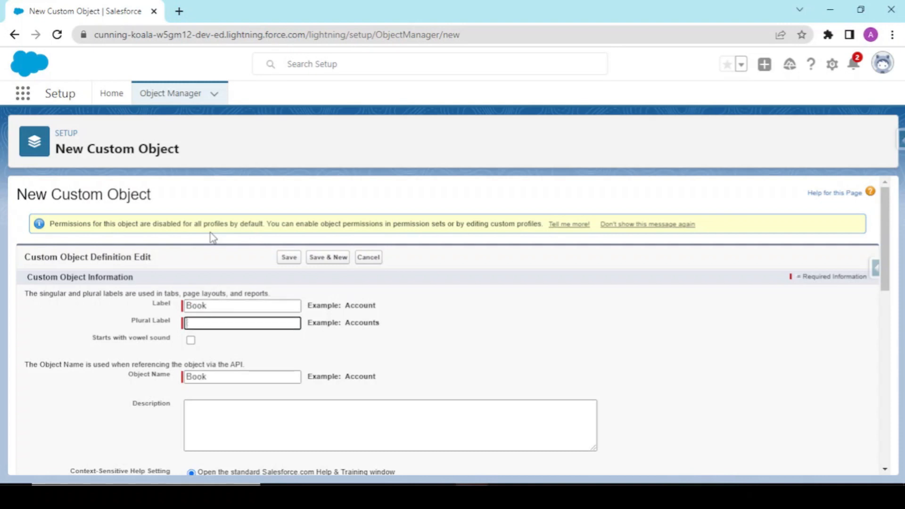
text(Books)
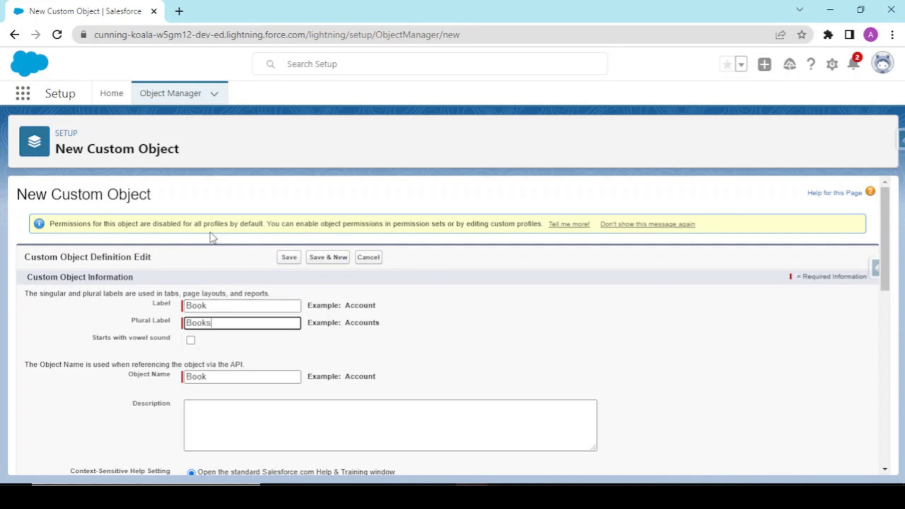
scroll(down, 3)
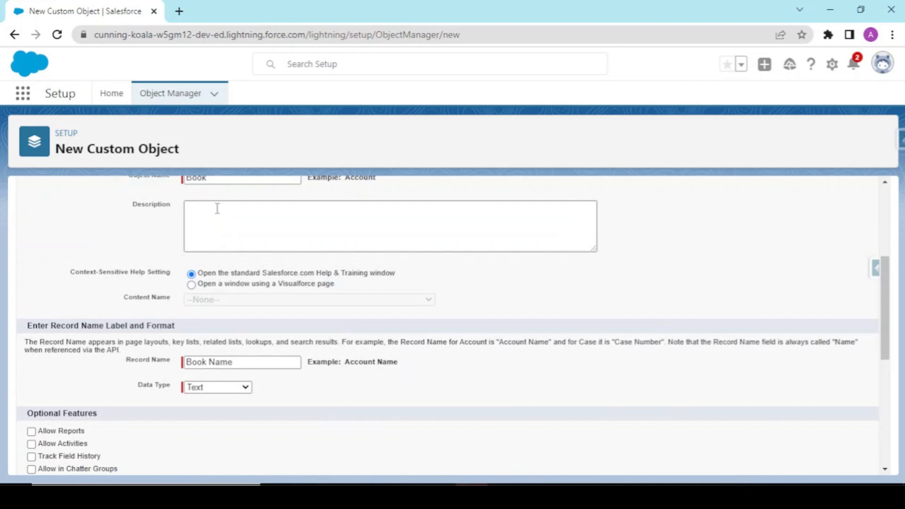
text(Used to Store B)
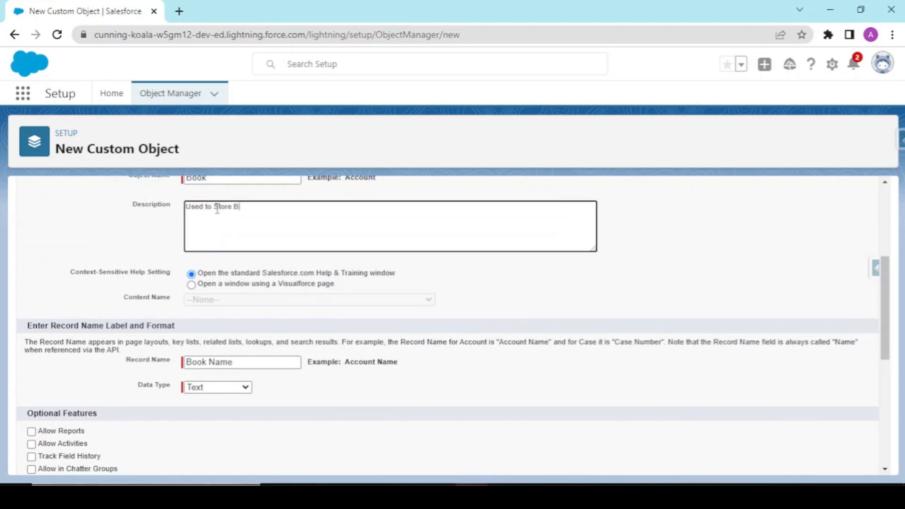
text(ooks Infor)
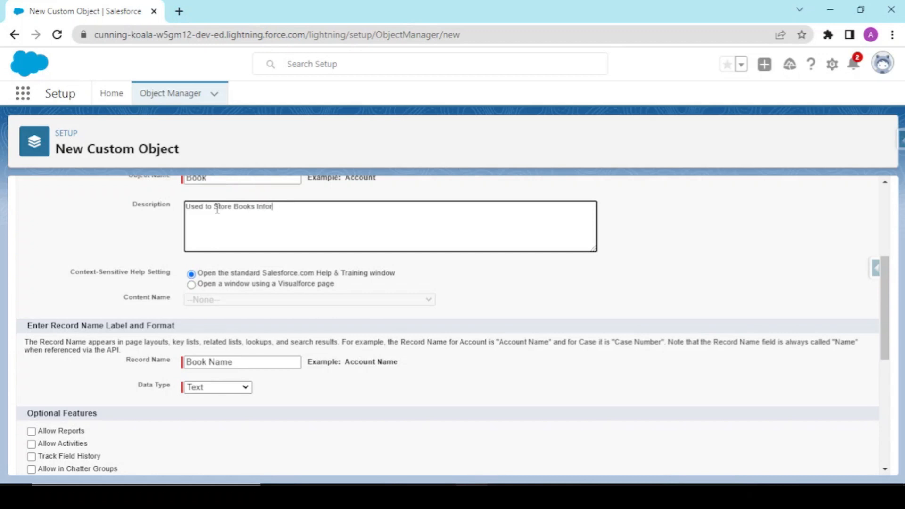
text(mation)
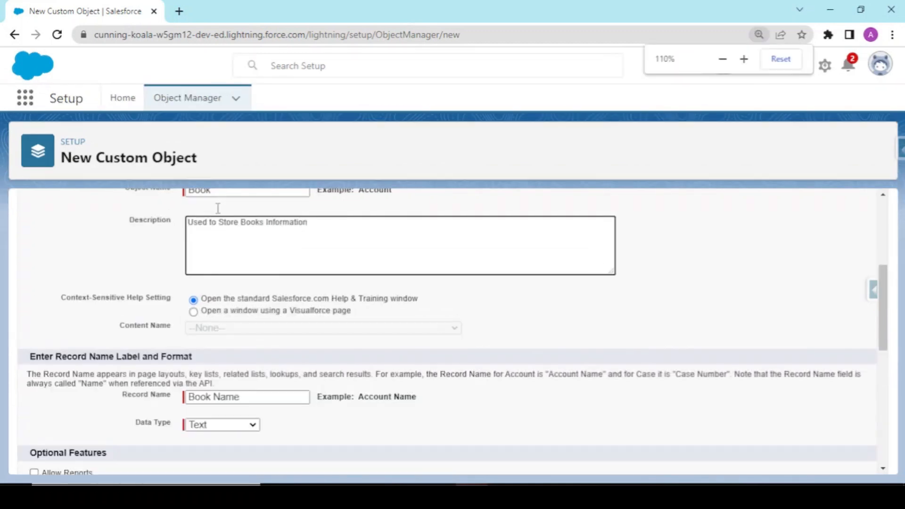
Enable Allow Reports, Allow Search and Launch New Custom Tab Wizard after saving.
scroll(down, 3)
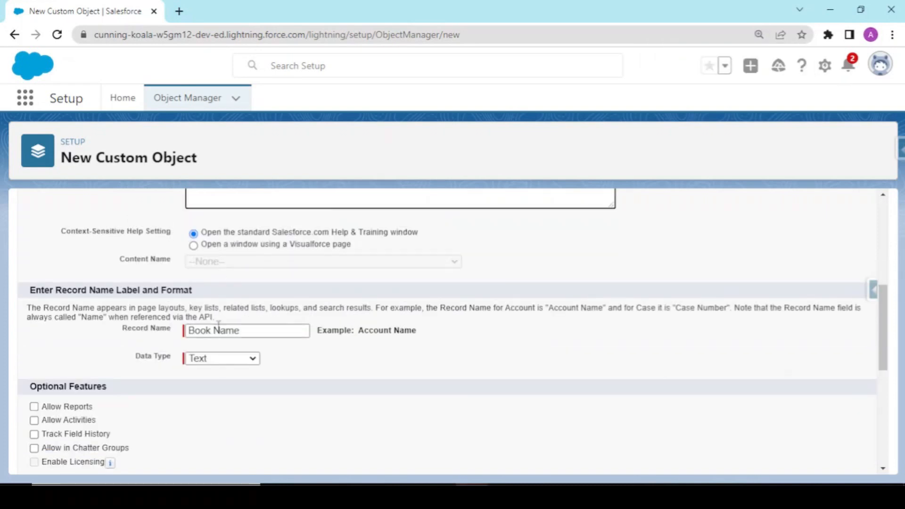
scroll(down, 3)
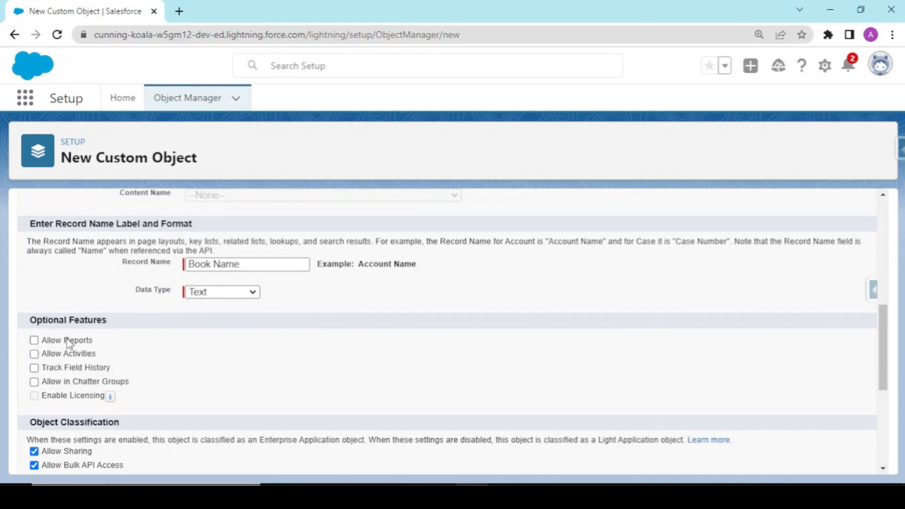
click(33, 340)
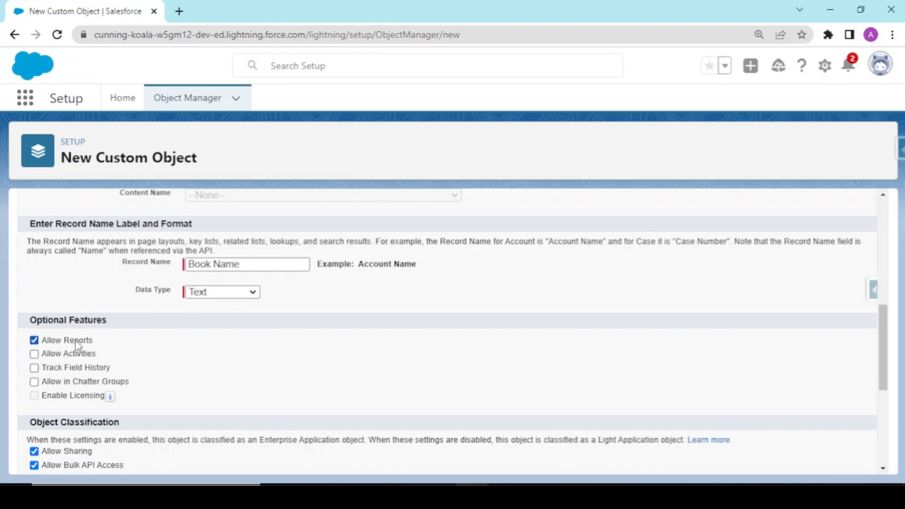
scroll(down, 3)
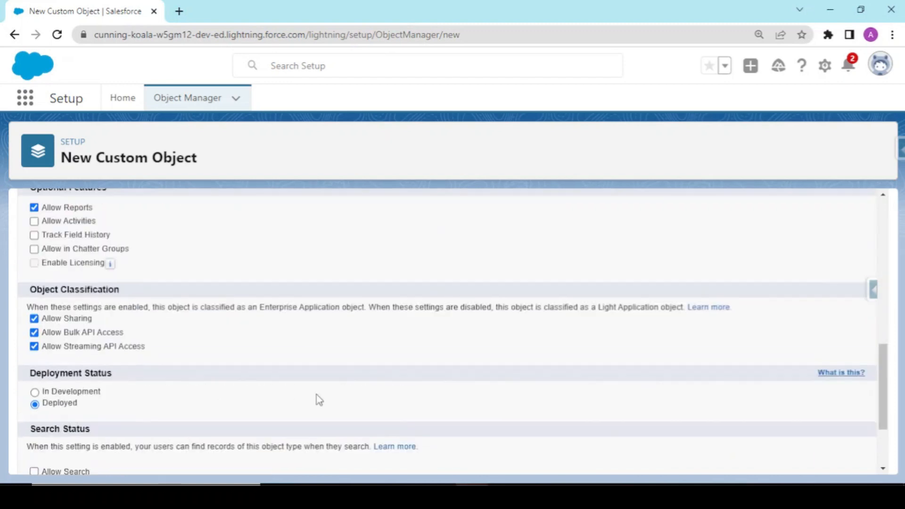
scroll(down, 3)
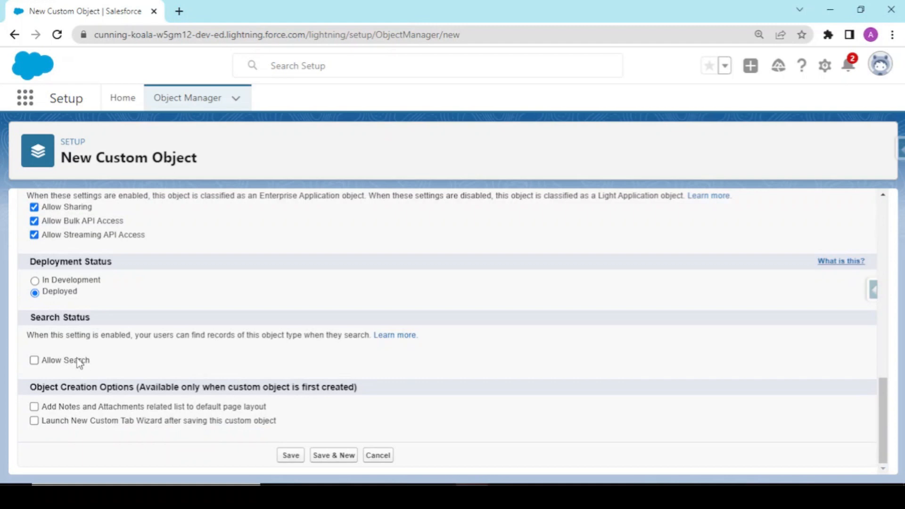
click(34, 359)
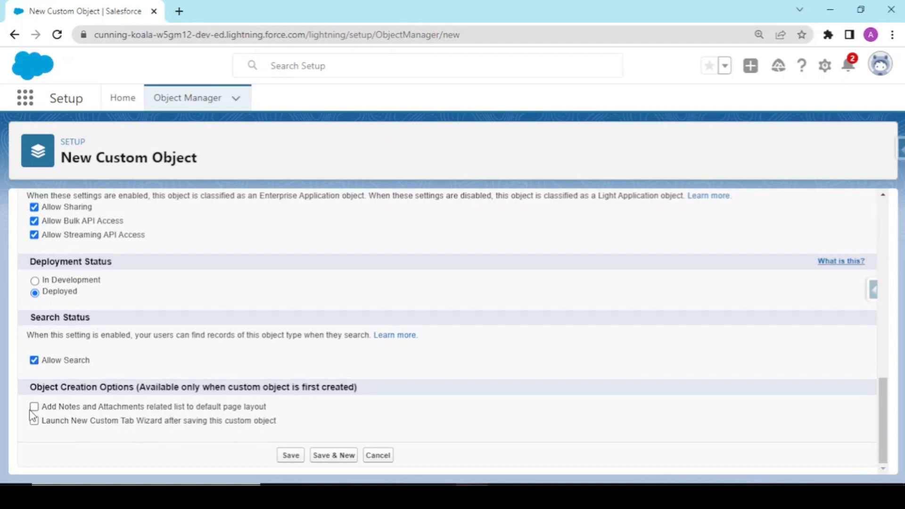
click(34, 421)
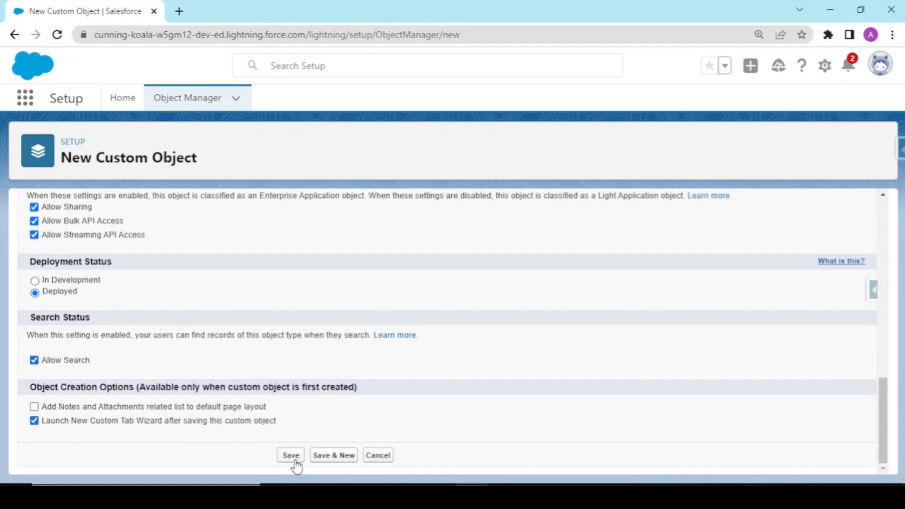
Save the Book object, landing on the New Custom Object Tab page.
click(291, 455)
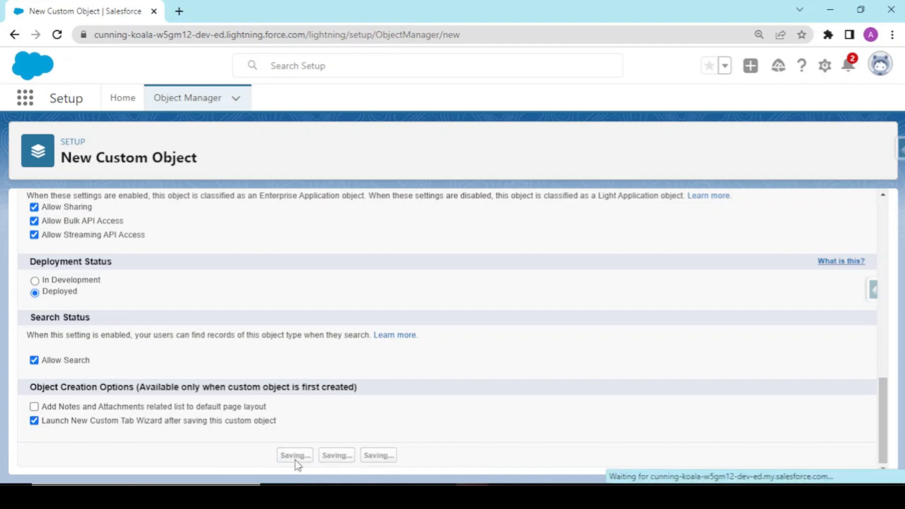
click(294, 455)
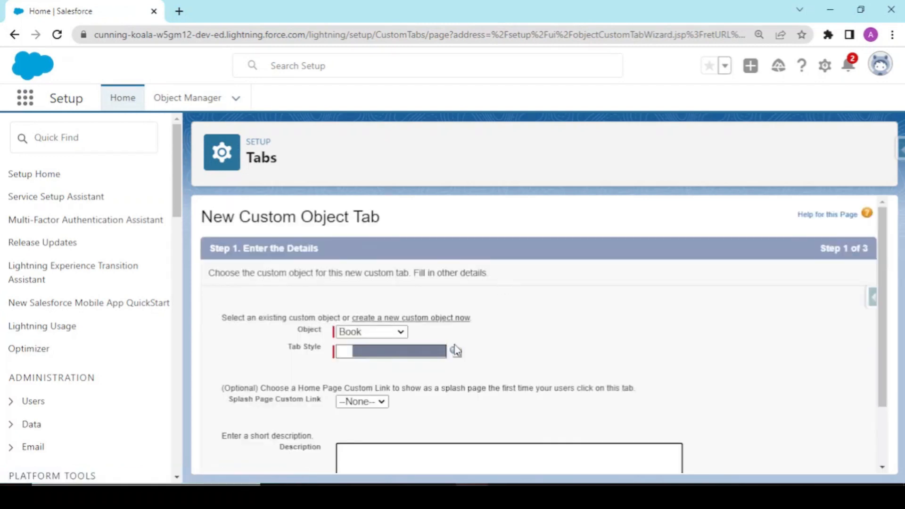
Pick Books as the tab style for the Book tab from the Tab Style Selector.
click(456, 351)
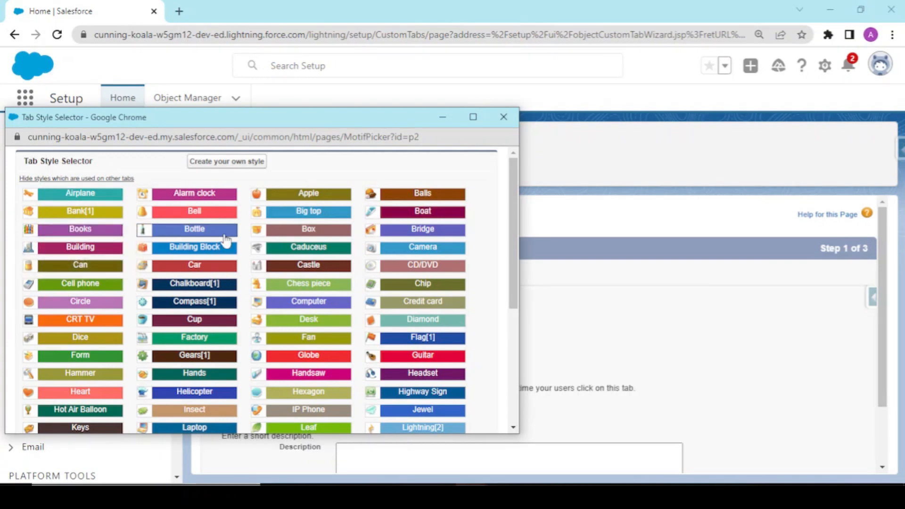
mouse_move(422, 193)
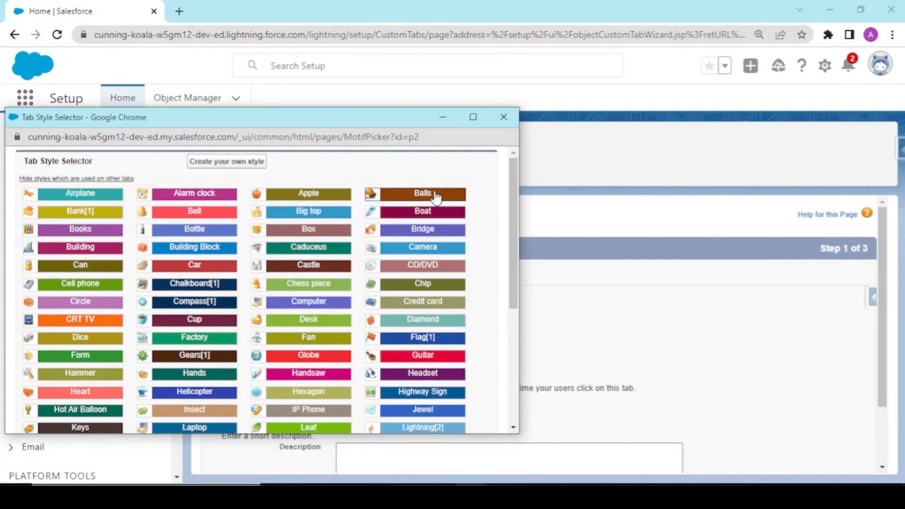
mouse_move(427, 220)
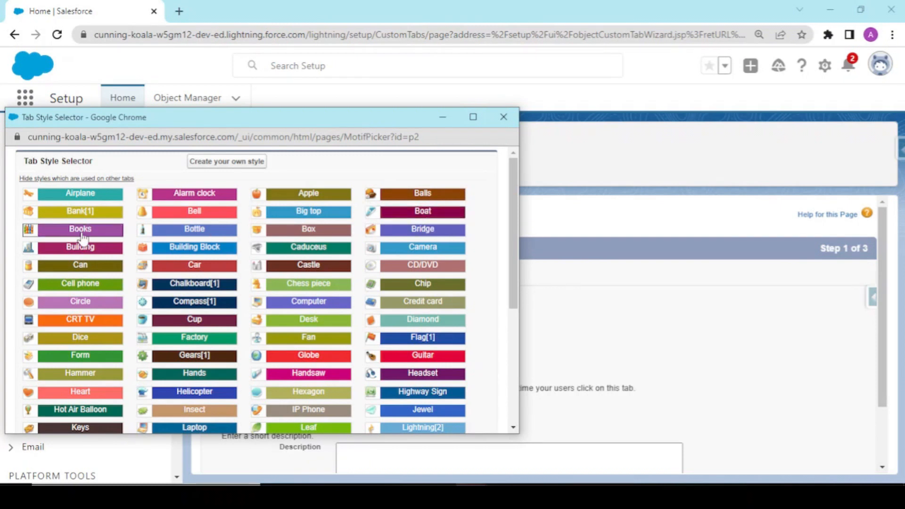
click(80, 229)
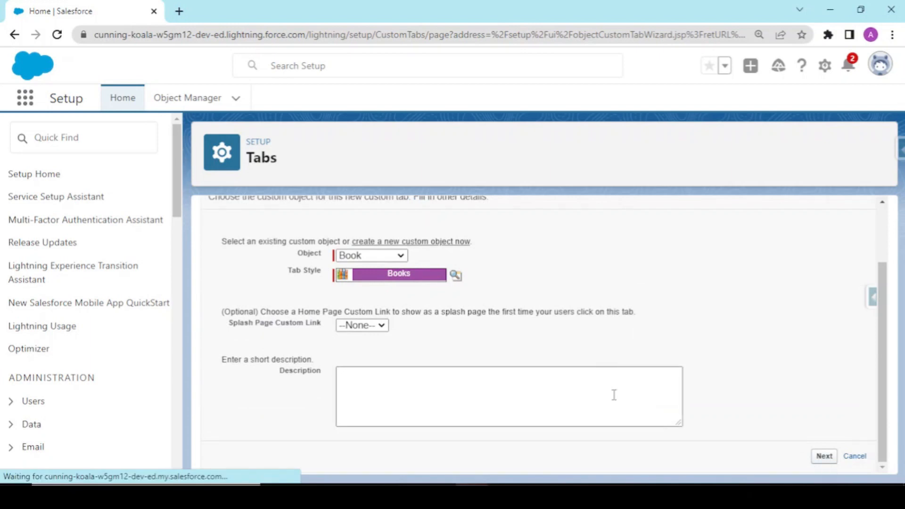
Save the Book tab with Default On for all profiles and all custom apps checked.
click(823, 457)
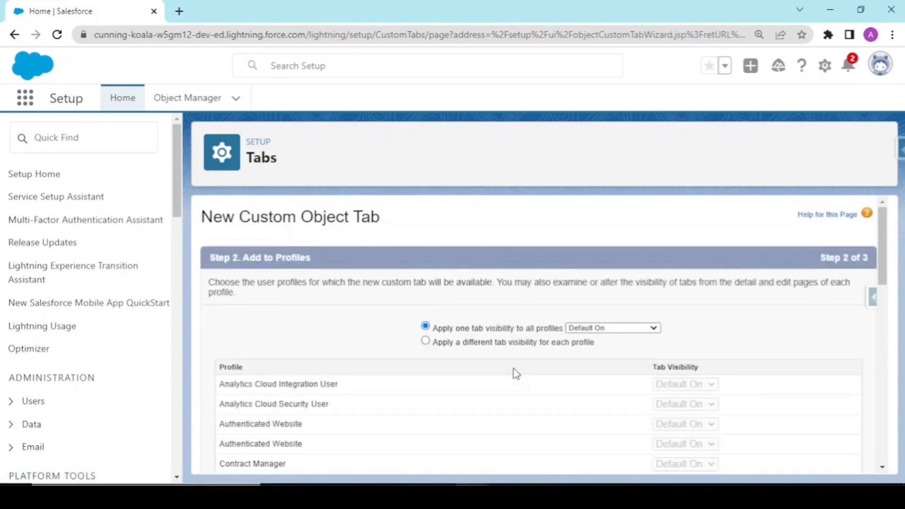
scroll(down, 3)
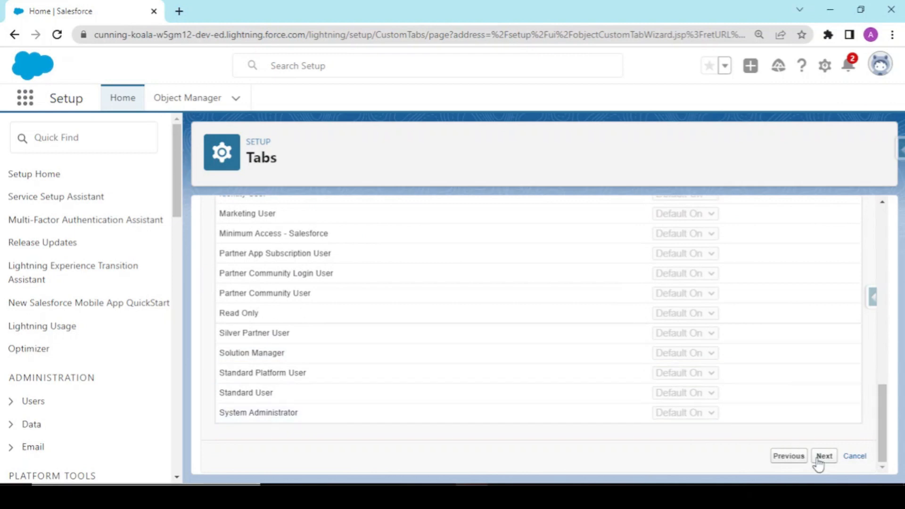
click(824, 457)
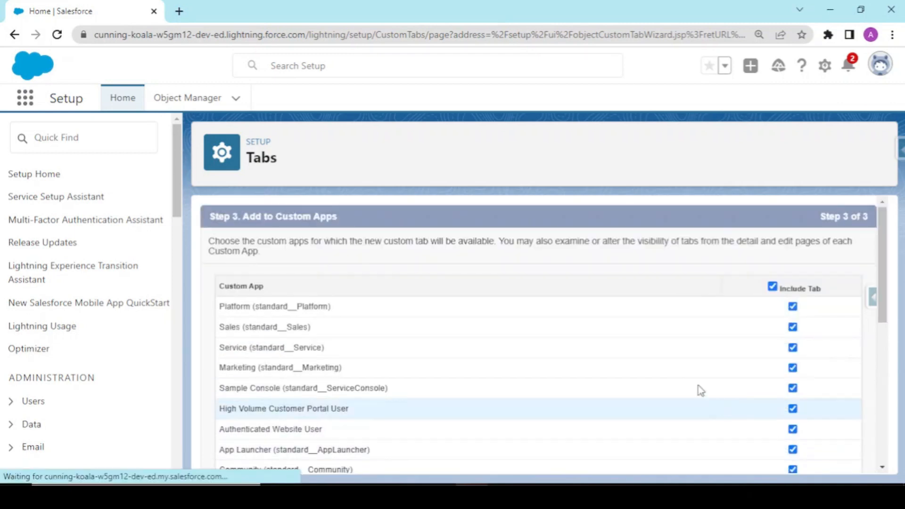
scroll(down, 3)
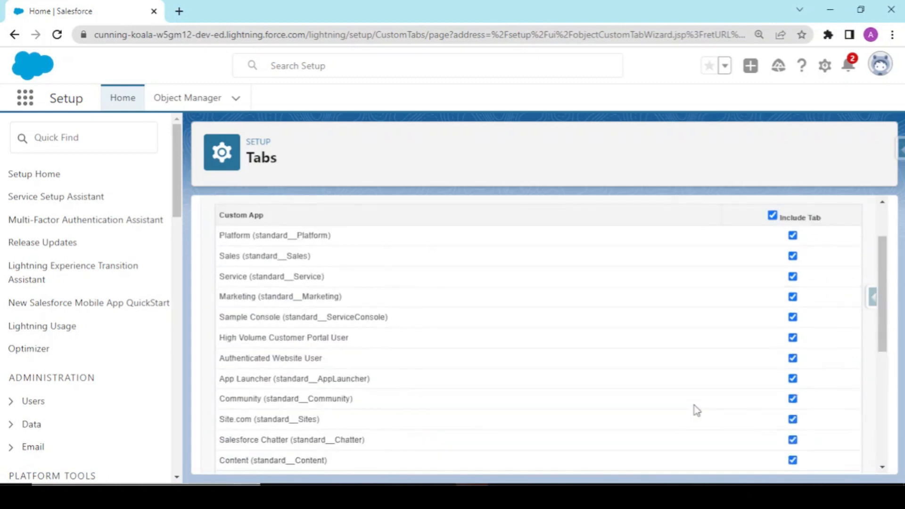
scroll(down, 3)
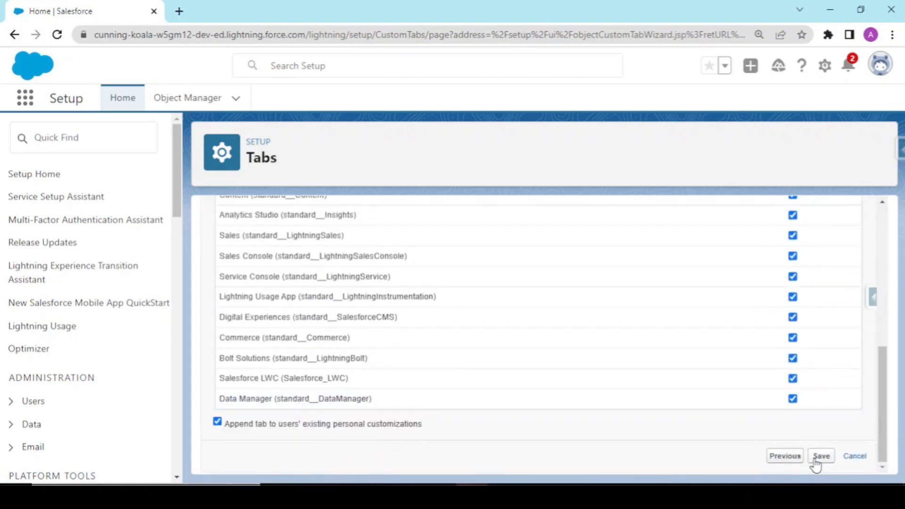
click(821, 455)
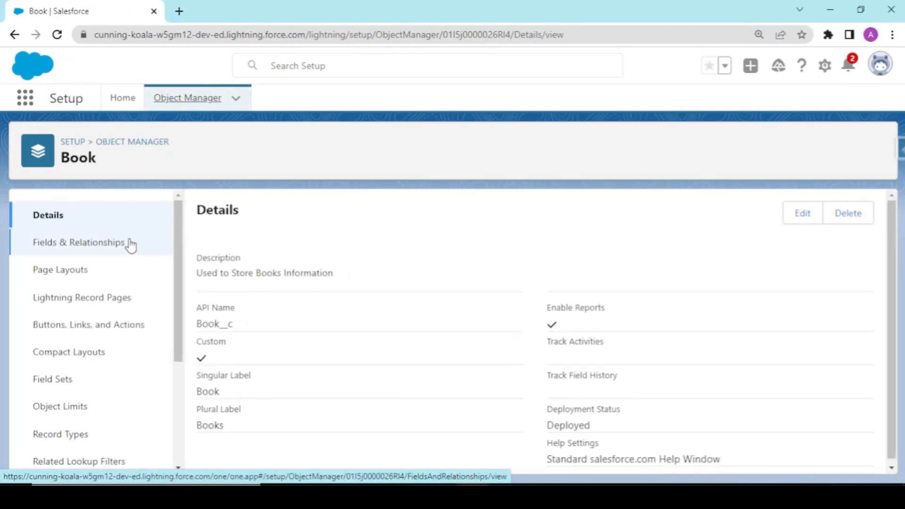
Show the Book object's Fields & Relationships list with its four standard fields.
click(82, 242)
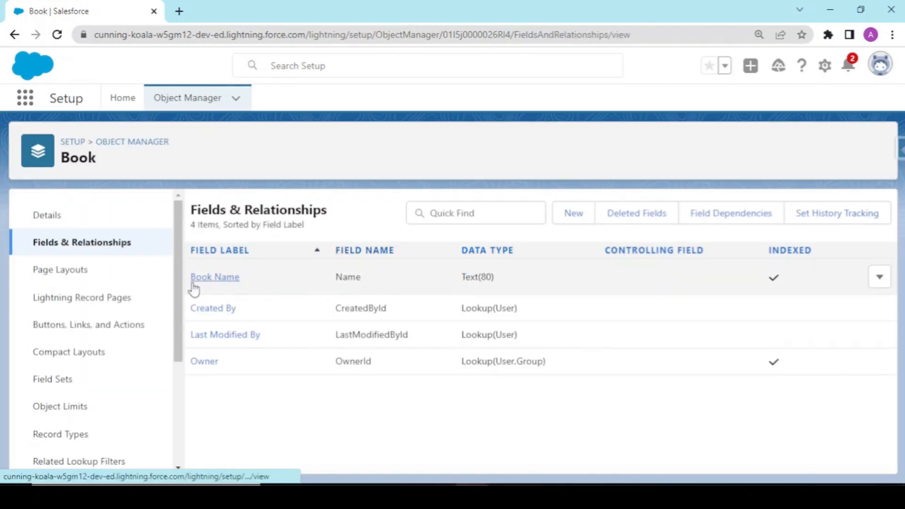
mouse_move(279, 315)
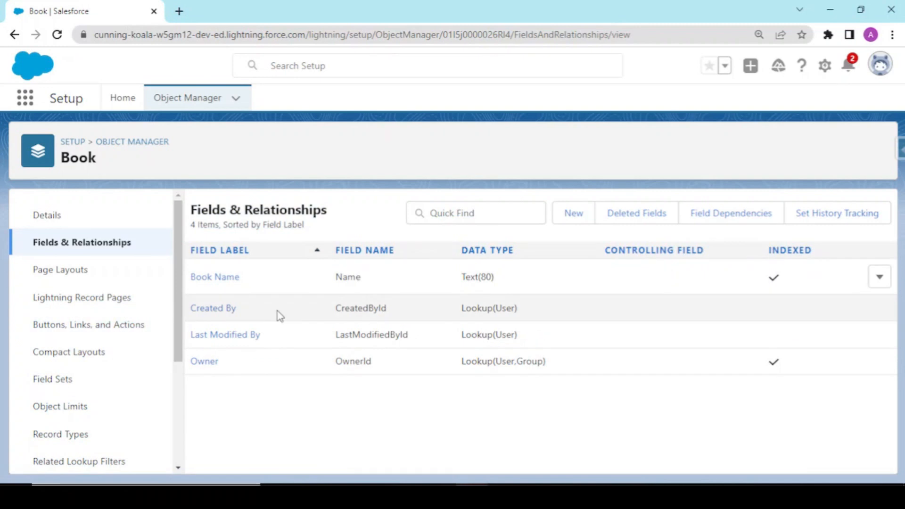
mouse_move(628, 242)
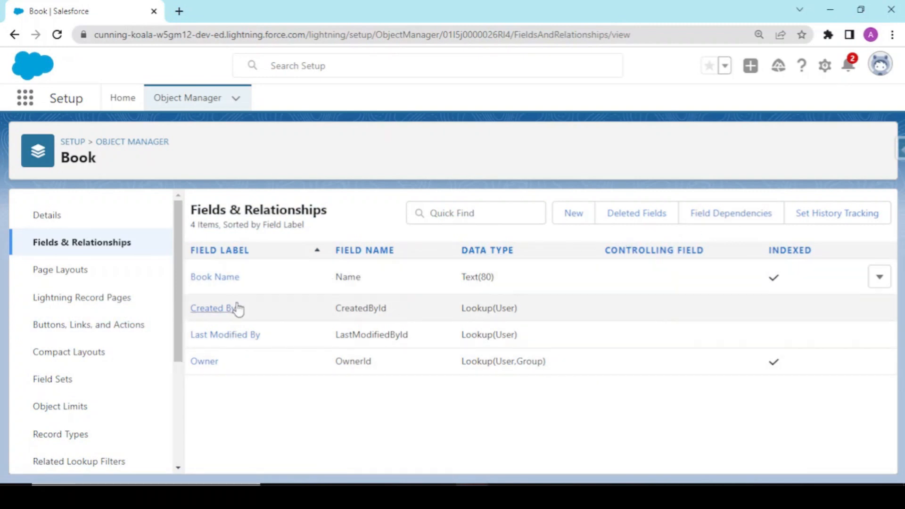
mouse_move(421, 243)
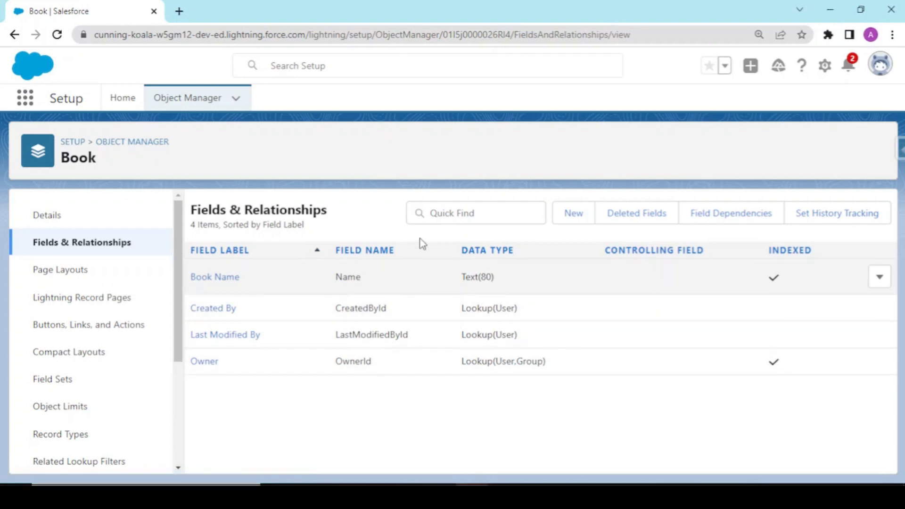
Start a new custom field on Book with Text as the data type.
click(572, 213)
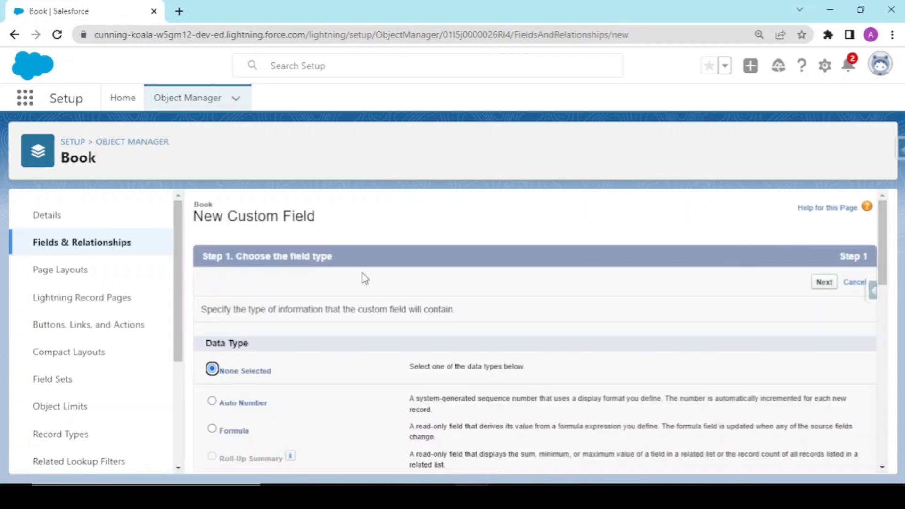
scroll(down, 3)
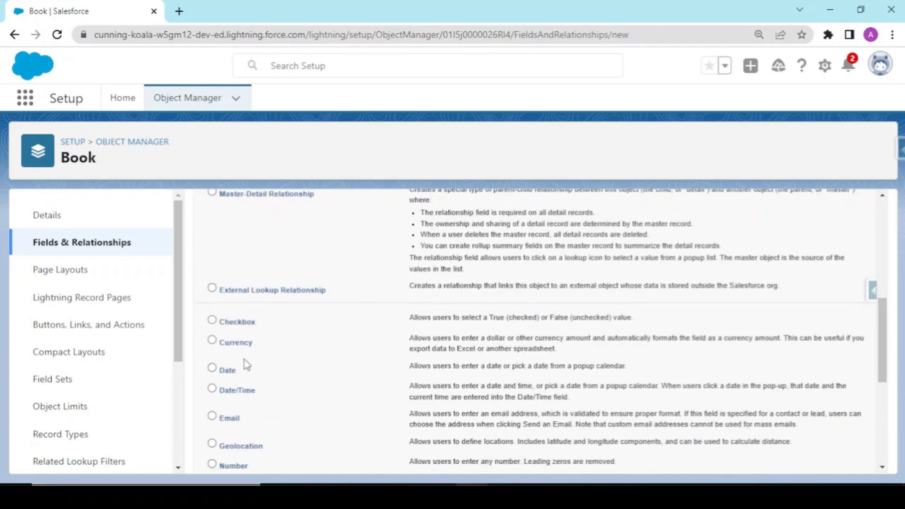
scroll(down, 3)
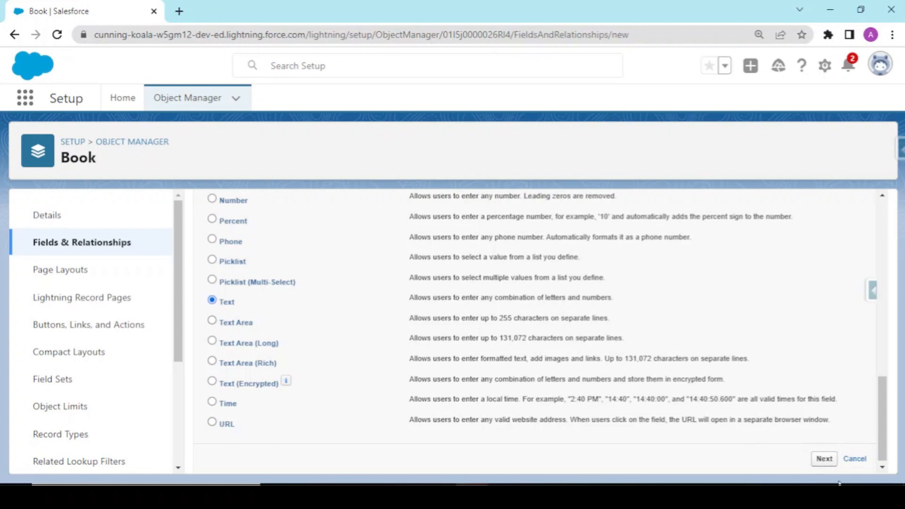
click(823, 458)
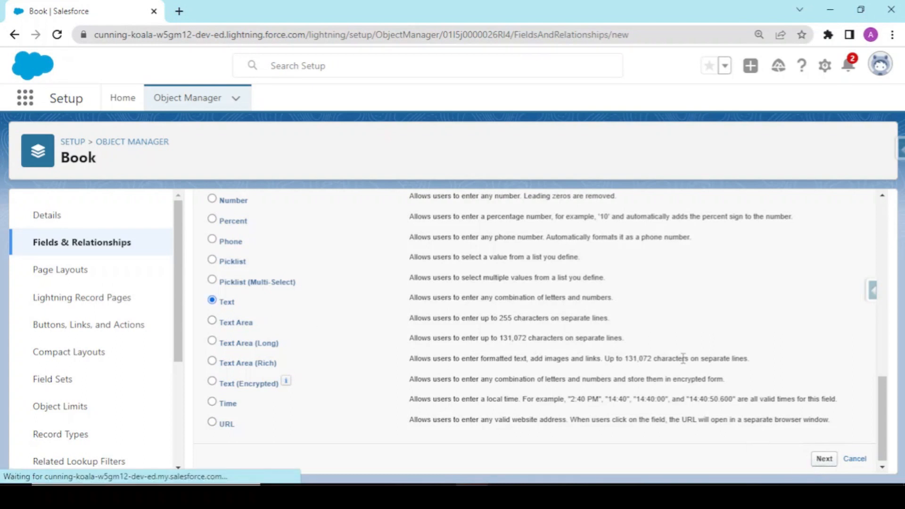
Define the Author Name text field, length 255, not required.
click(823, 460)
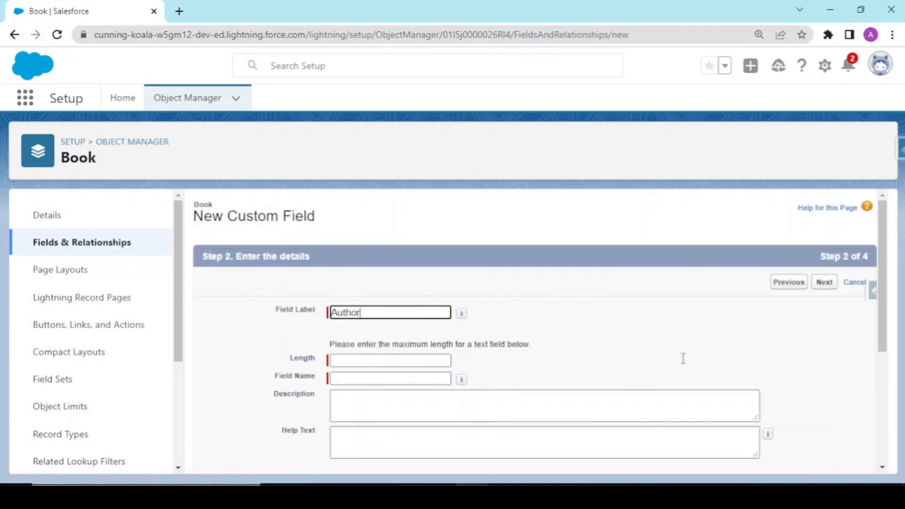
text(Name)
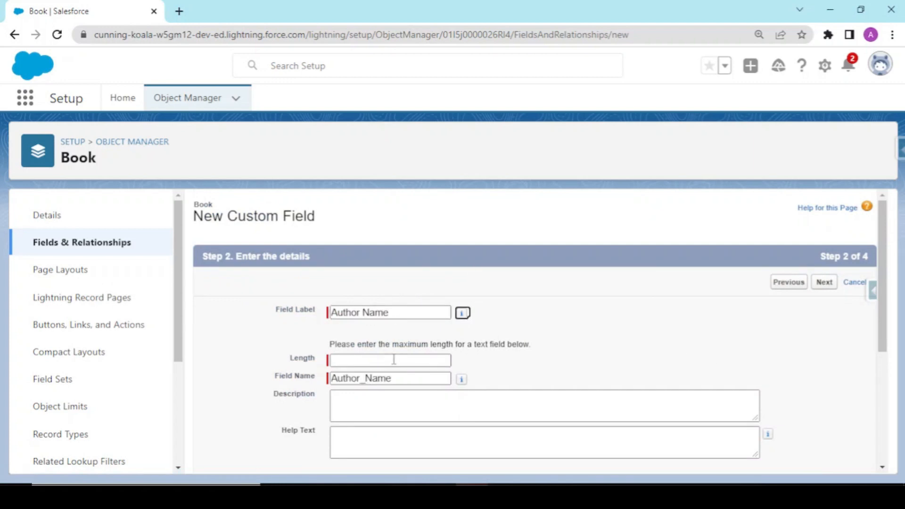
text(255)
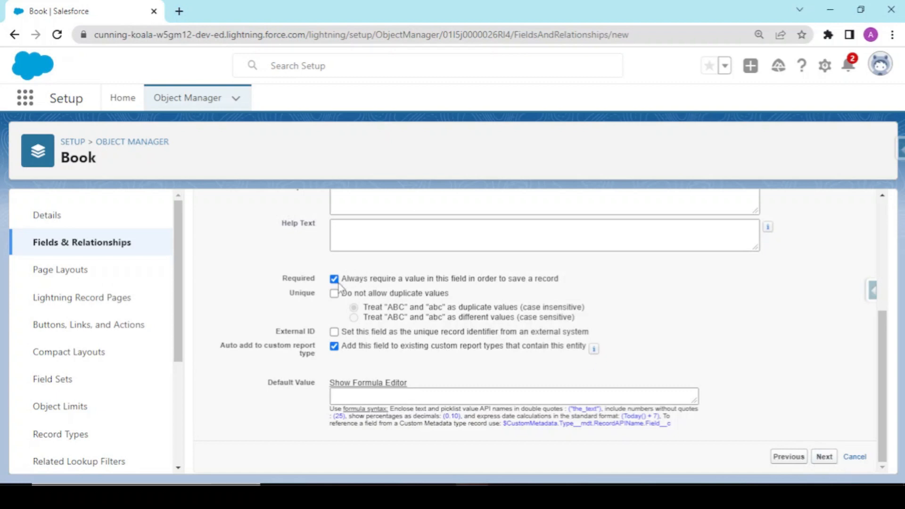
click(334, 279)
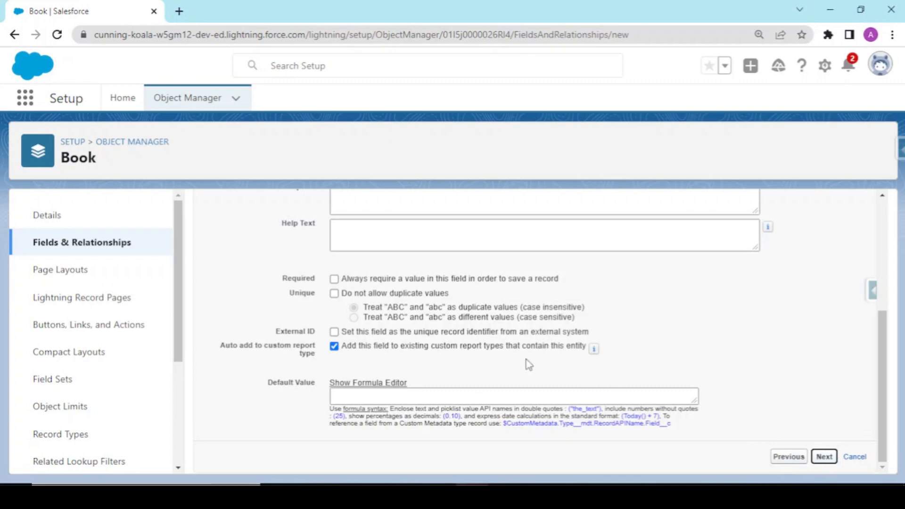
Make Author Name visible to all profiles and move past field-level security.
click(824, 457)
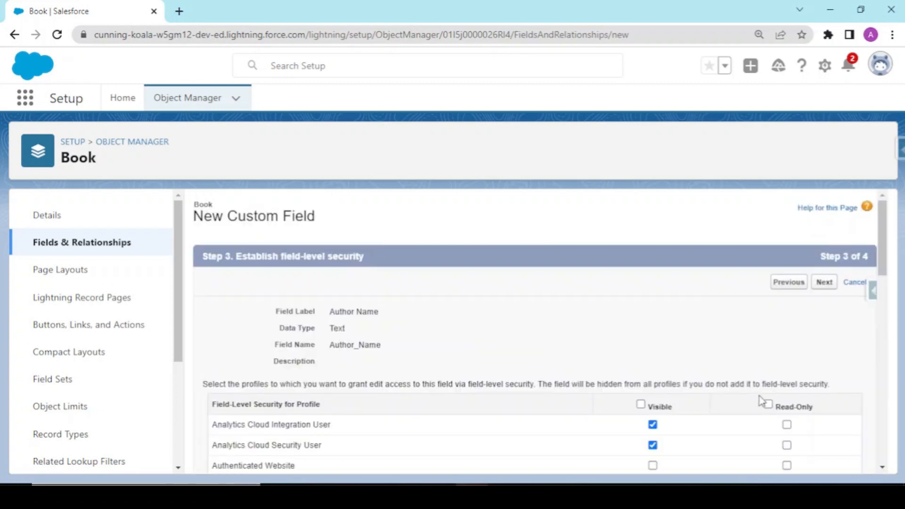
click(641, 405)
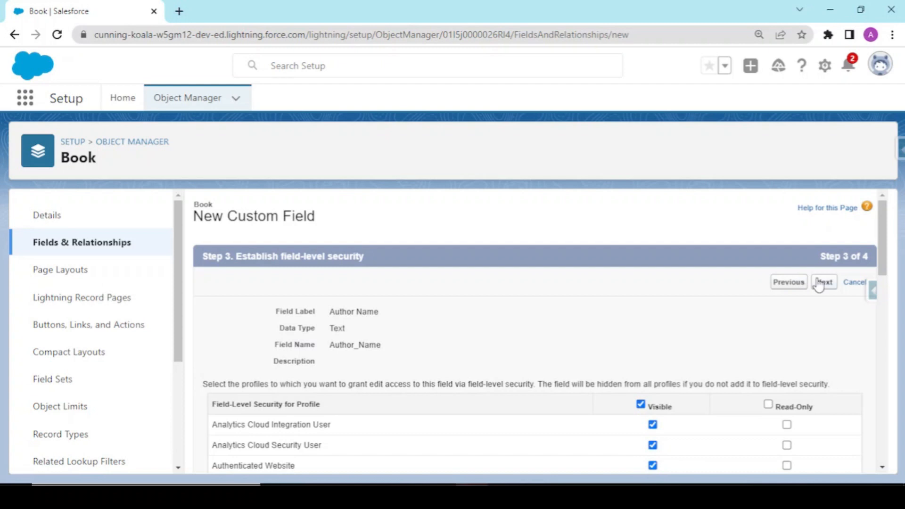
click(824, 282)
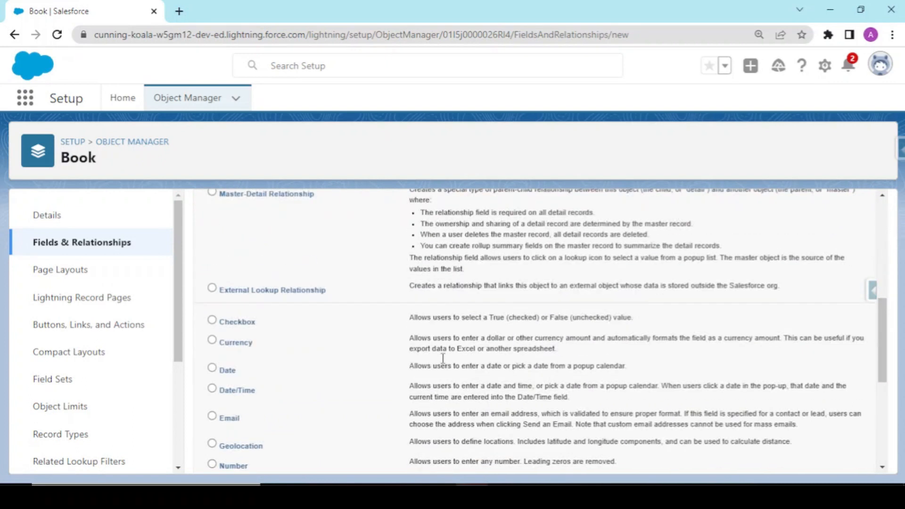
Begin a new field with Picklist (Multi-Select) as the data type.
scroll(down, 3)
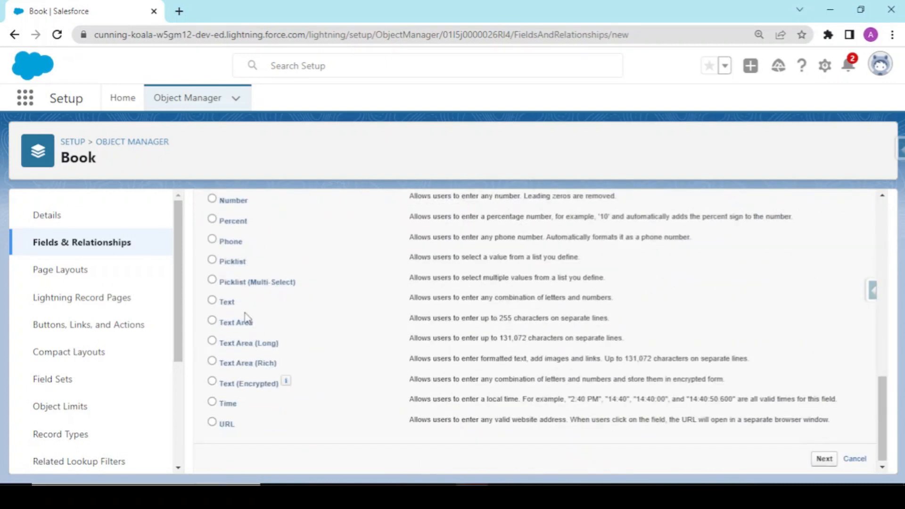
click(212, 279)
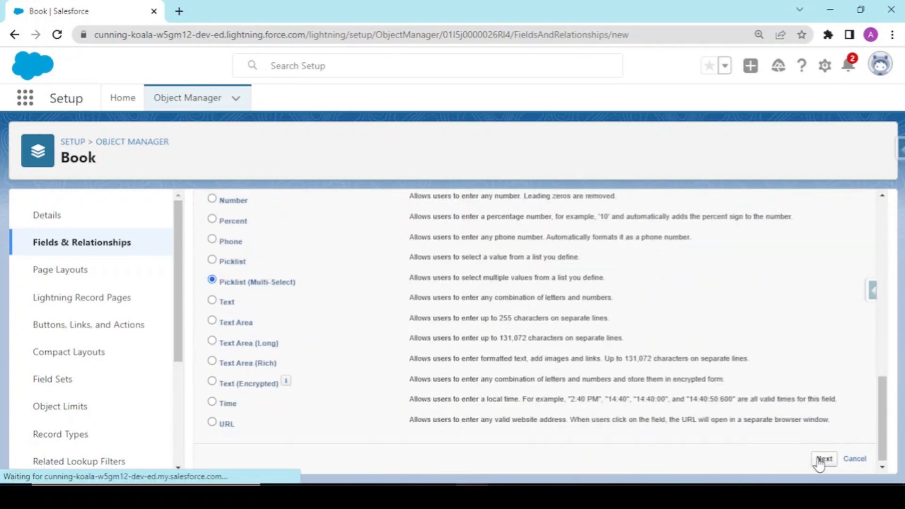
click(823, 459)
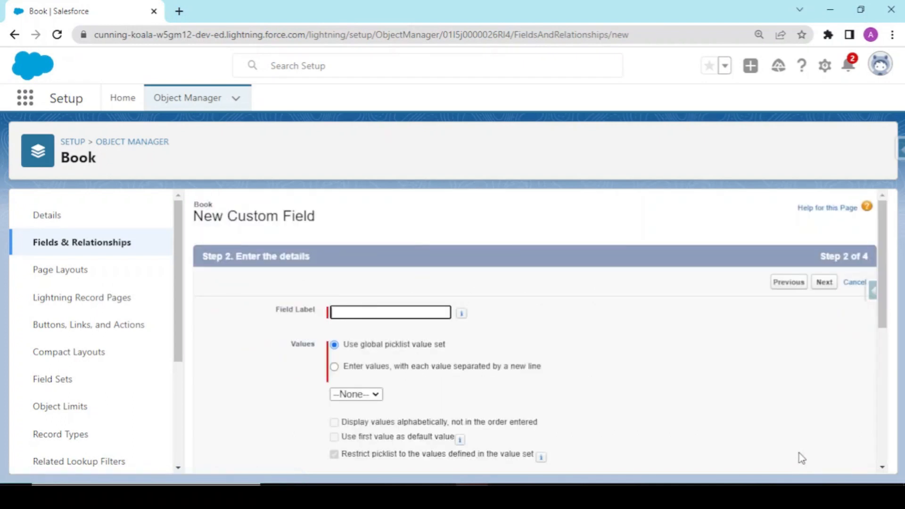
Label the picklist Languages with own values English, Hindi and Spanish.
text(Languages)
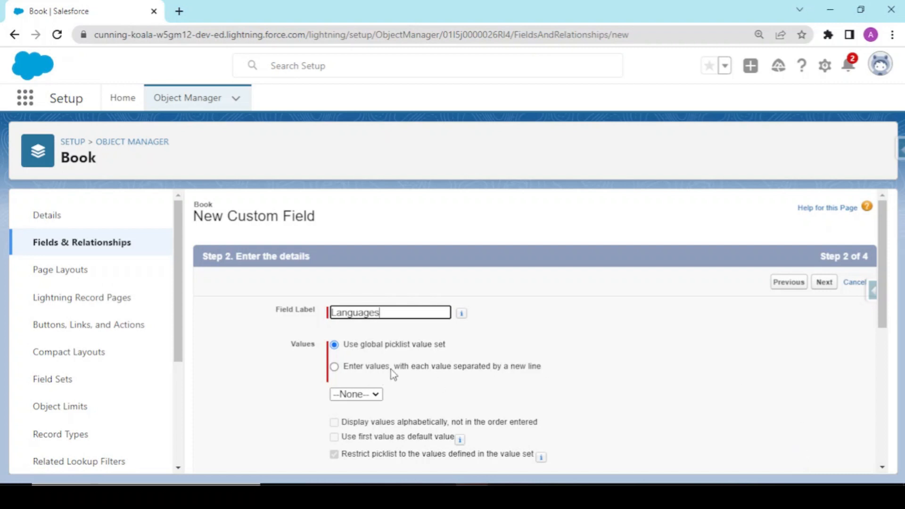
click(334, 366)
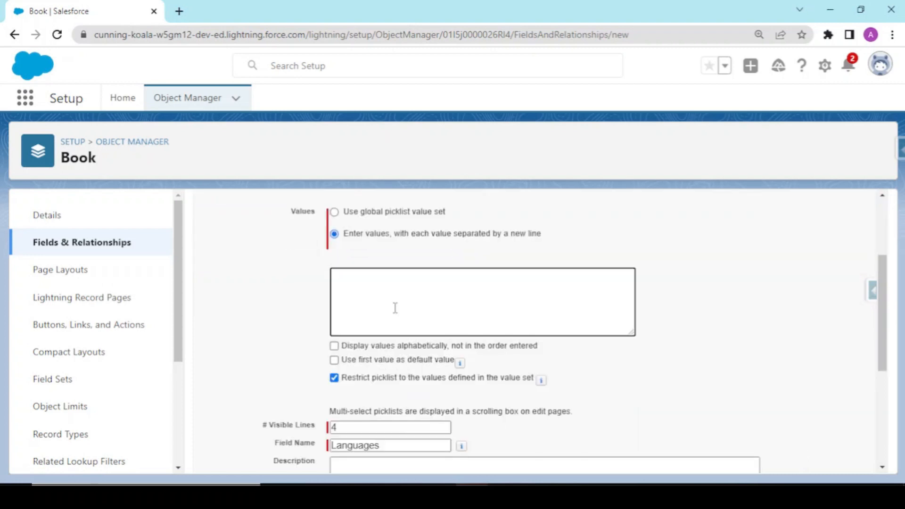
text(English)
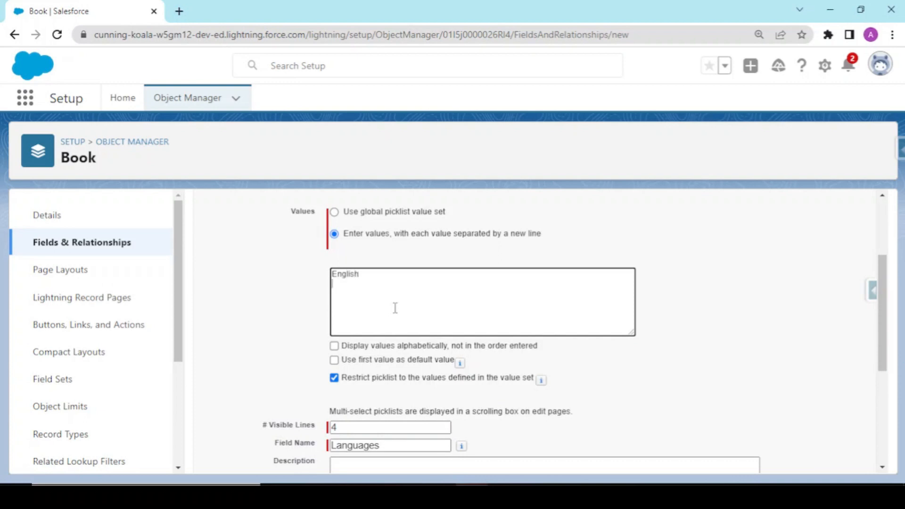
text(Hindi)
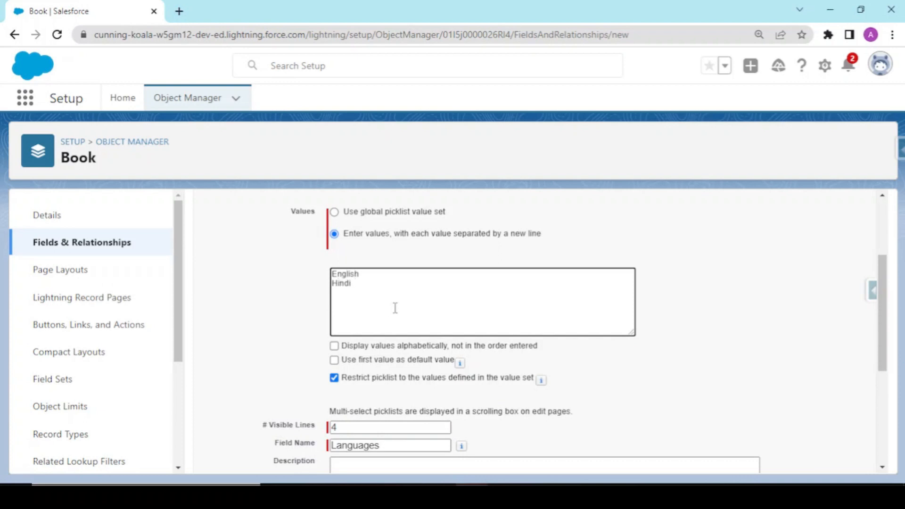
text(Spanish)
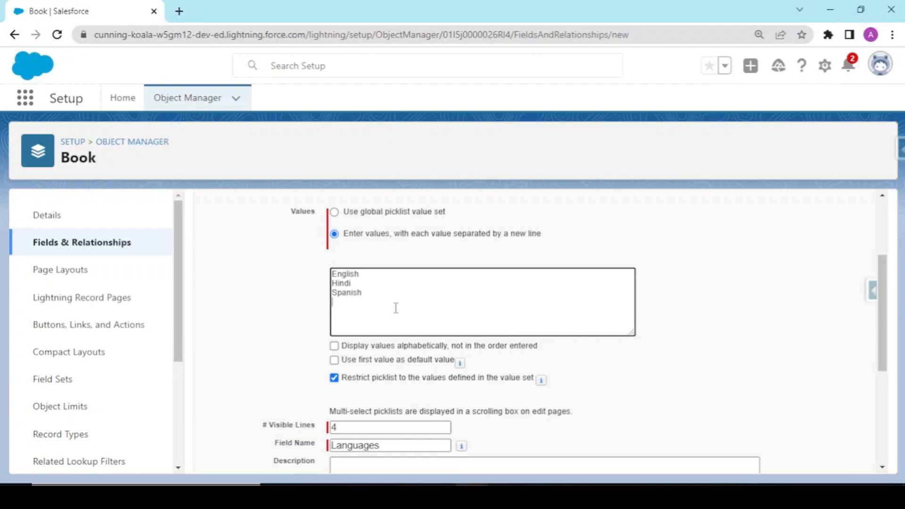
scroll(down, 3)
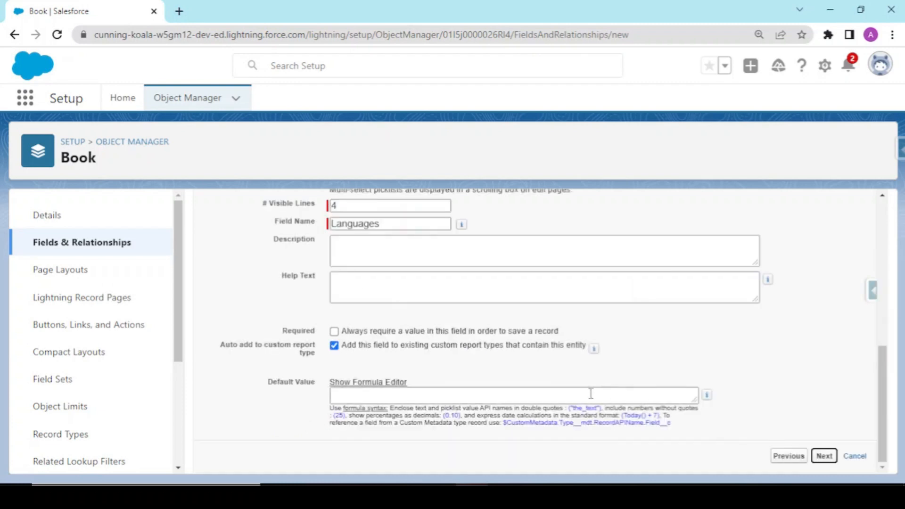
Make Languages visible to all profiles and reach the Book Layout step.
click(823, 456)
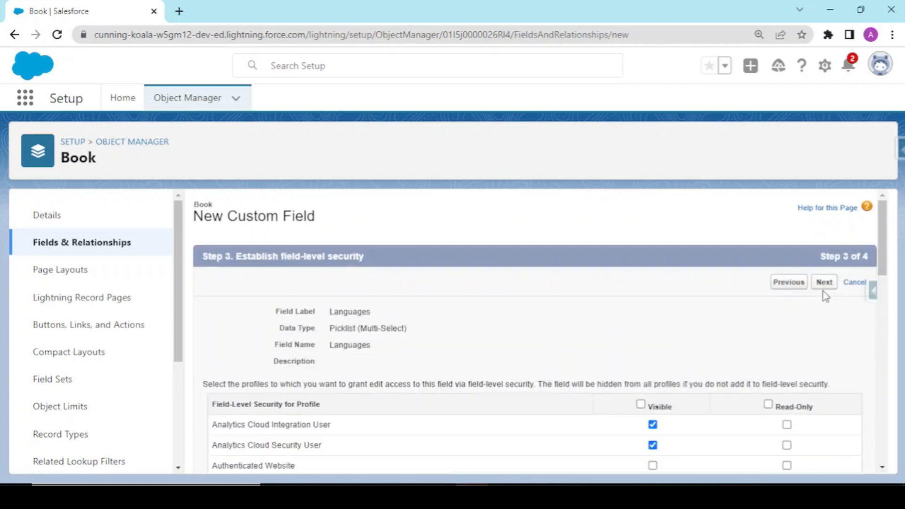
mouse_move(720, 344)
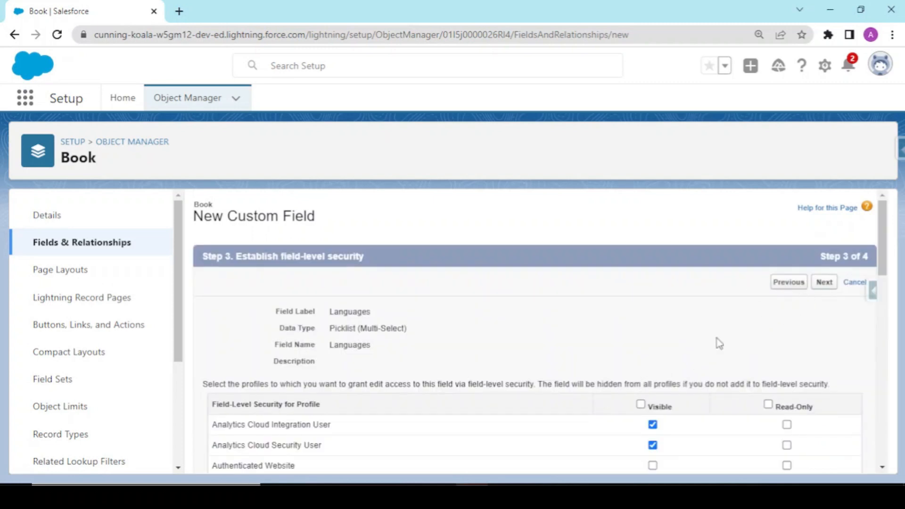
click(640, 270)
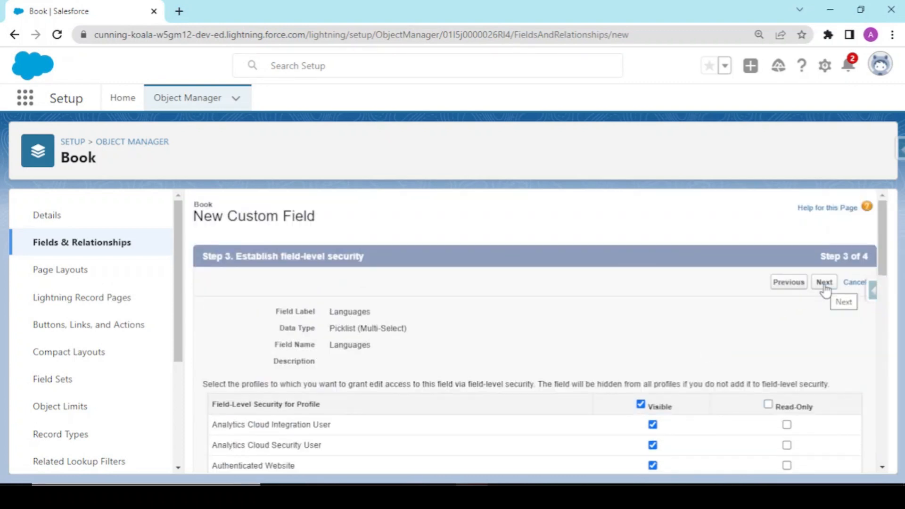
click(824, 282)
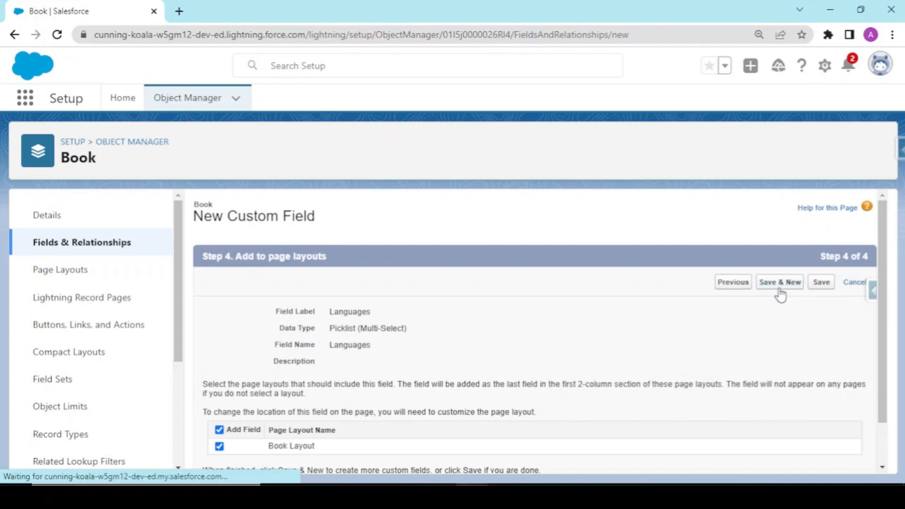
Save Languages and begin another field with Picklist as the data type.
click(779, 282)
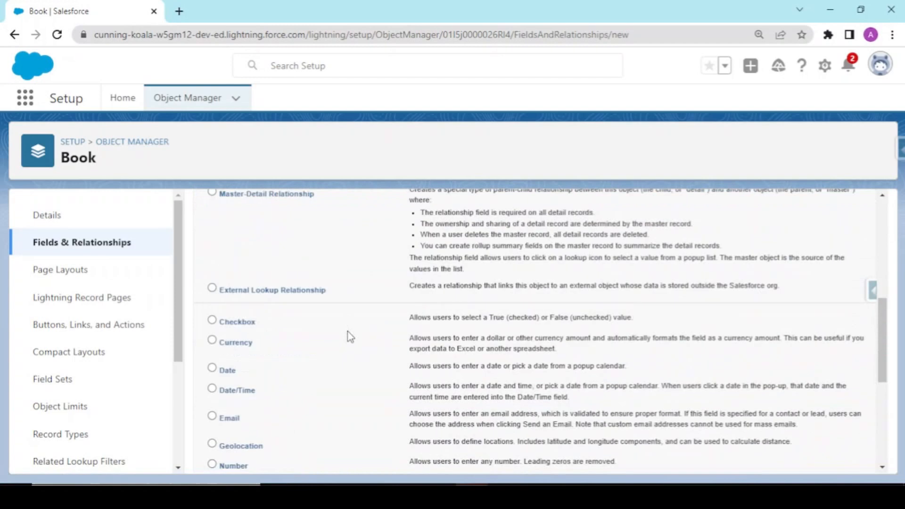
scroll(down, 3)
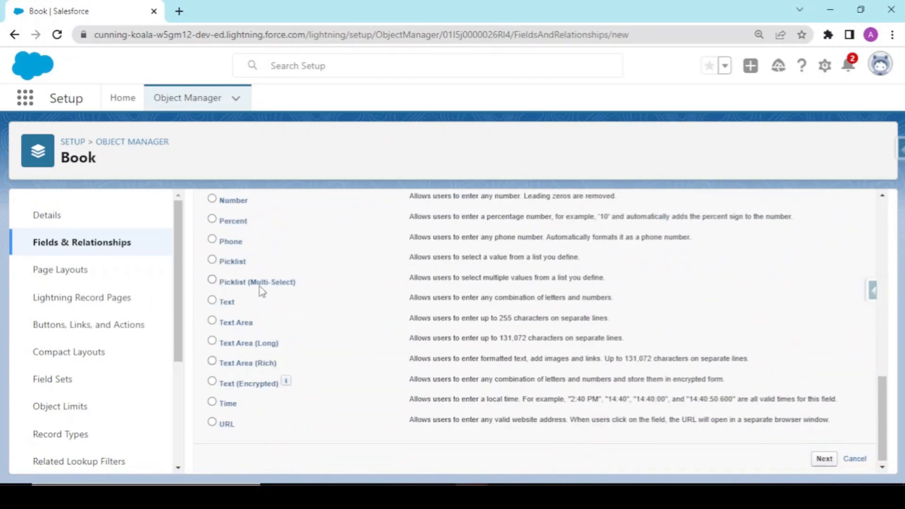
click(212, 261)
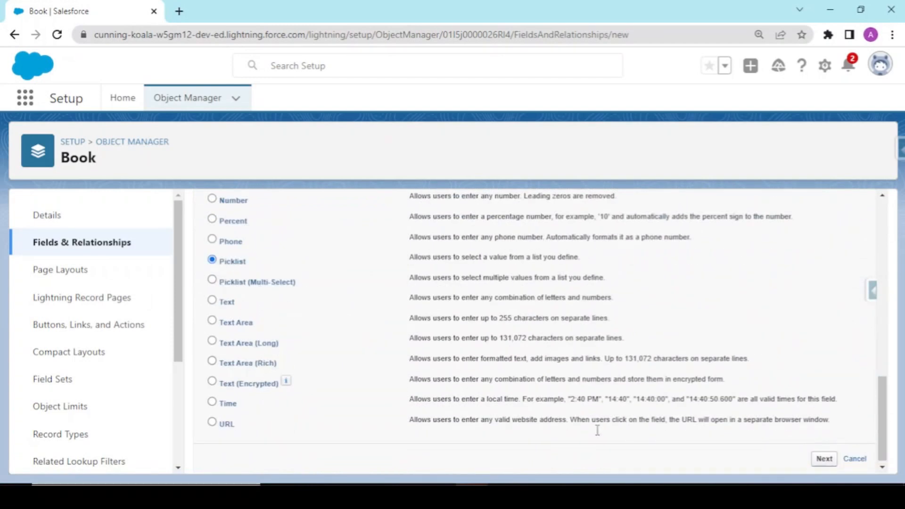
click(823, 458)
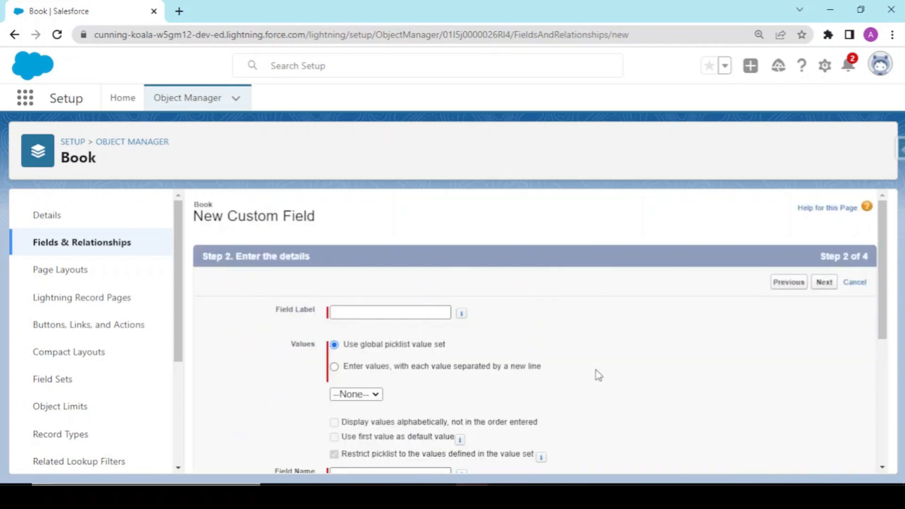
Label it Book Category with own values Action and Adventure, Horror, Sifi and Ki...
text(Book Categor)
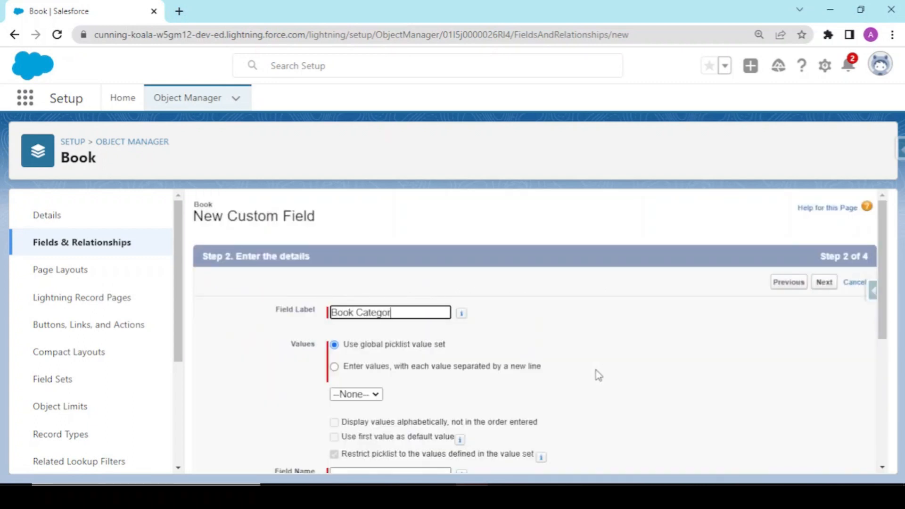
click(333, 366)
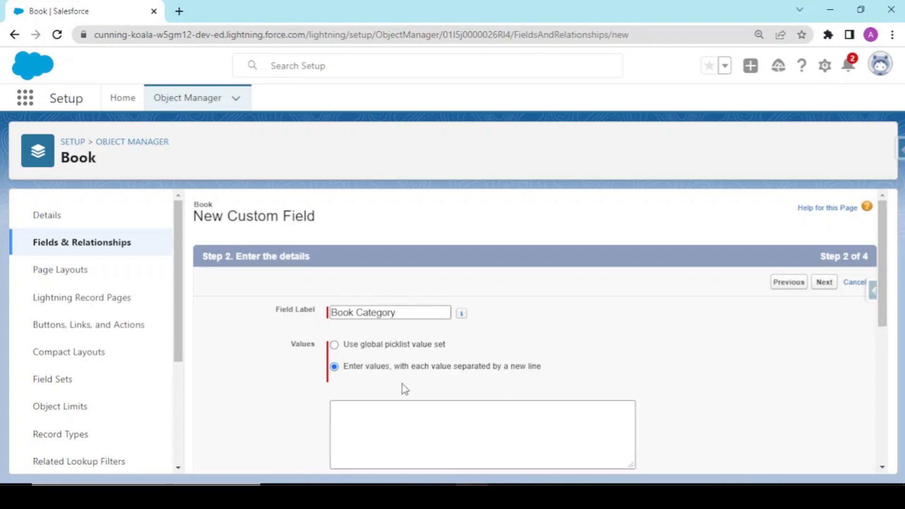
text(Action)
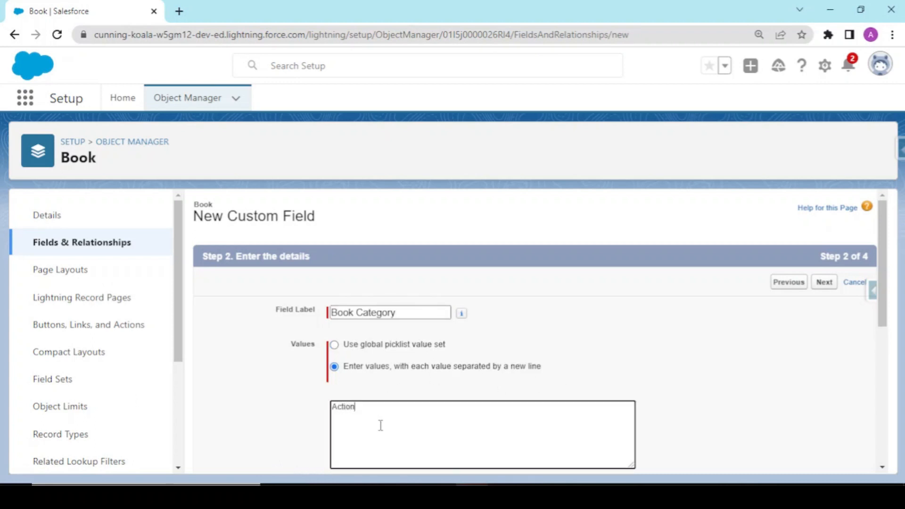
text(and Adv)
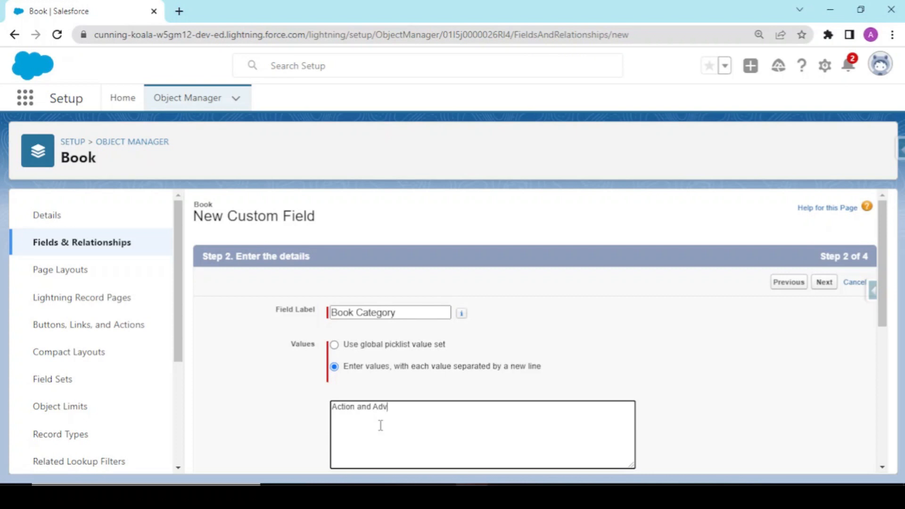
text(enture)
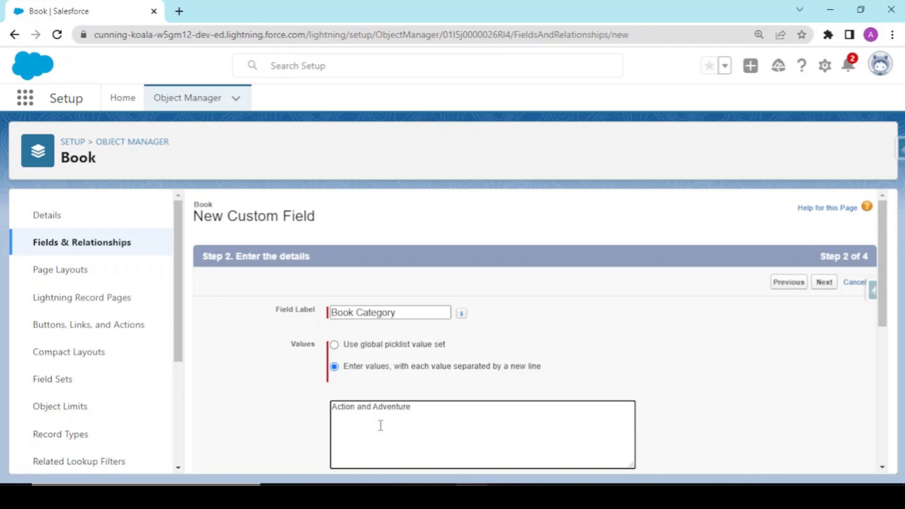
text(Horror)
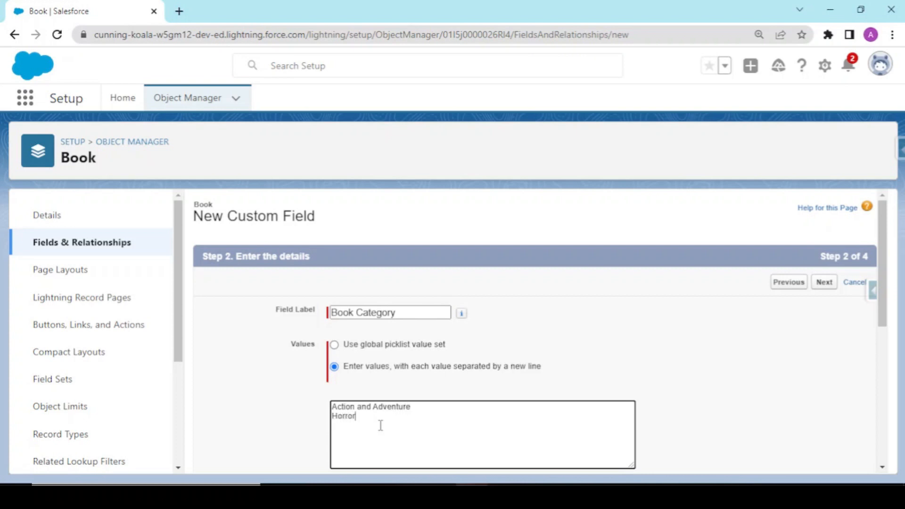
text(Sif)
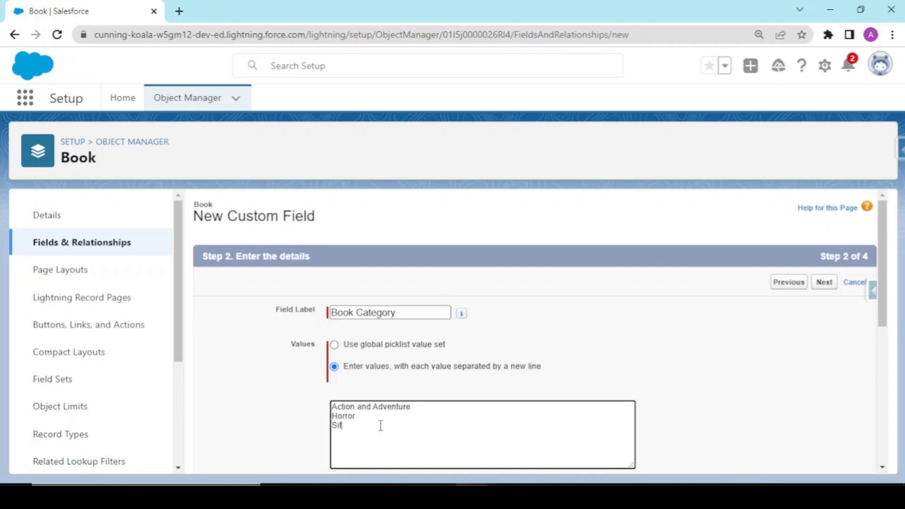
text(i)
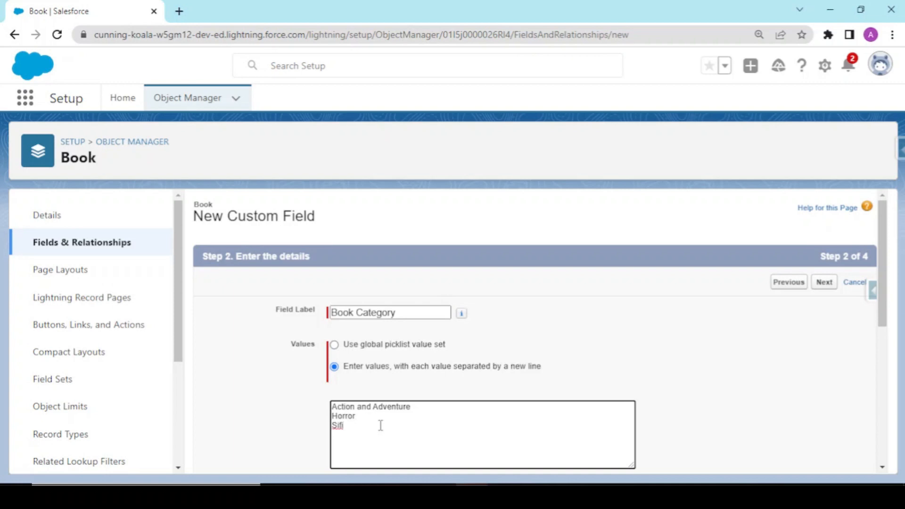
text(Ki)
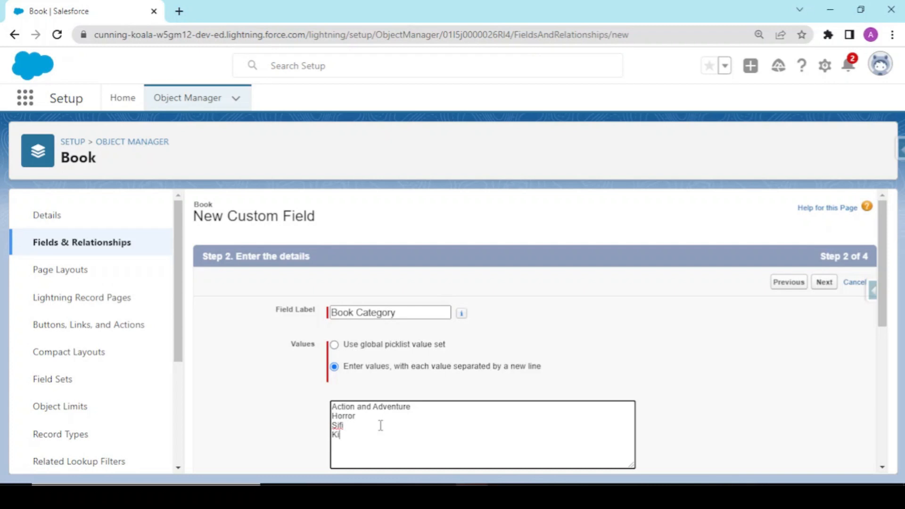
scroll(down, 3)
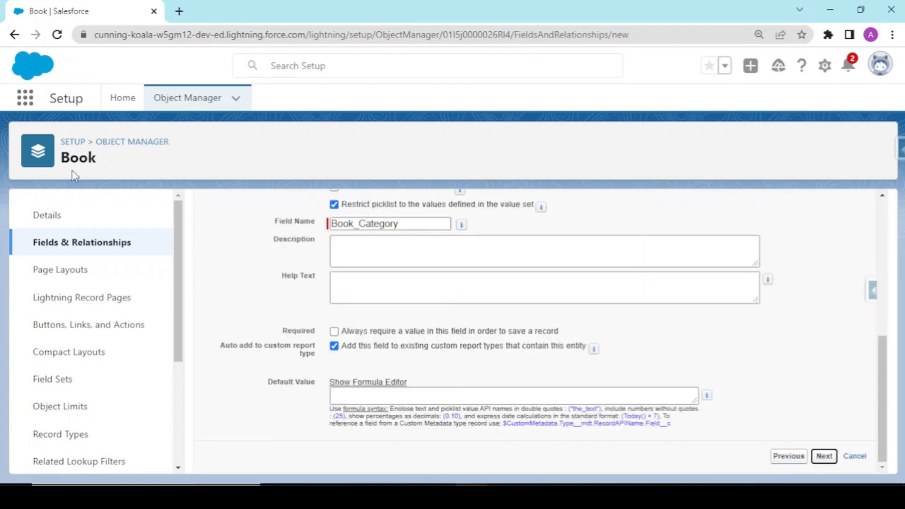
Advance the Book Category picklist past field-level security and save it to start another field.
click(823, 456)
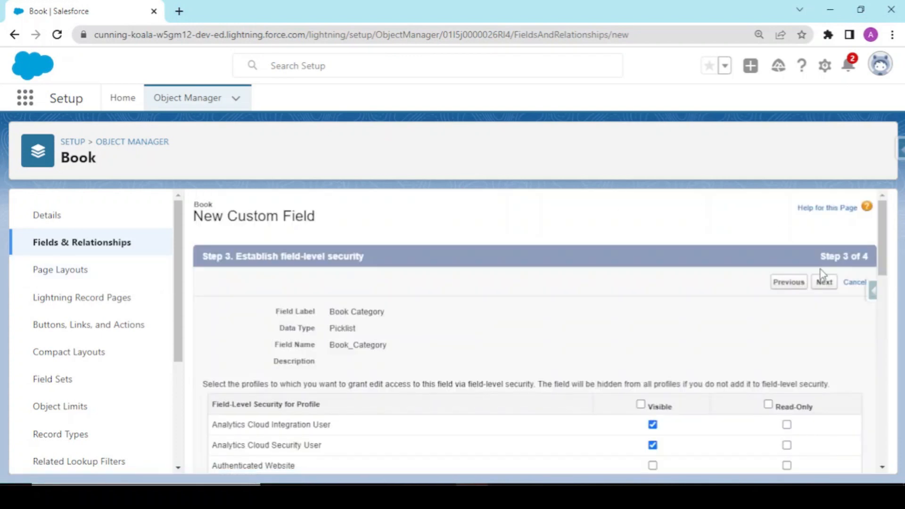
click(823, 282)
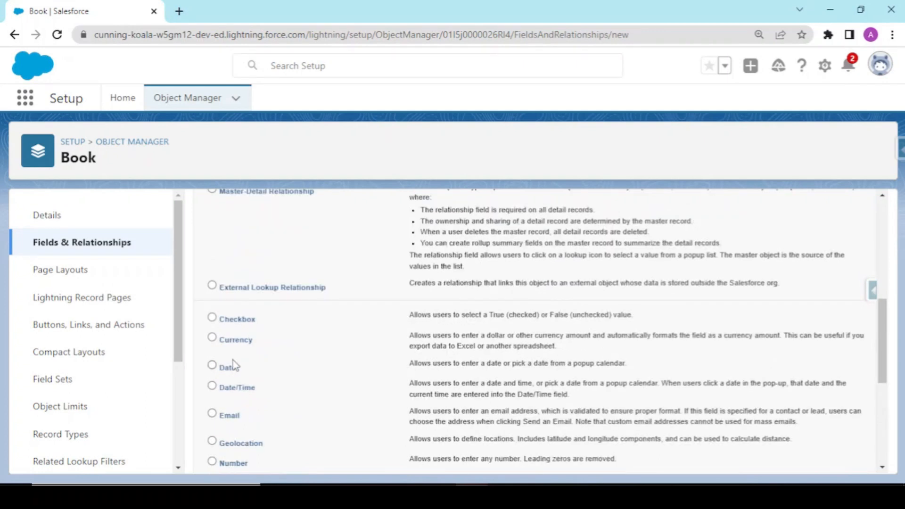
Choose the Currency data type and label the field 'Price' with field name 'Price'.
scroll(down, 3)
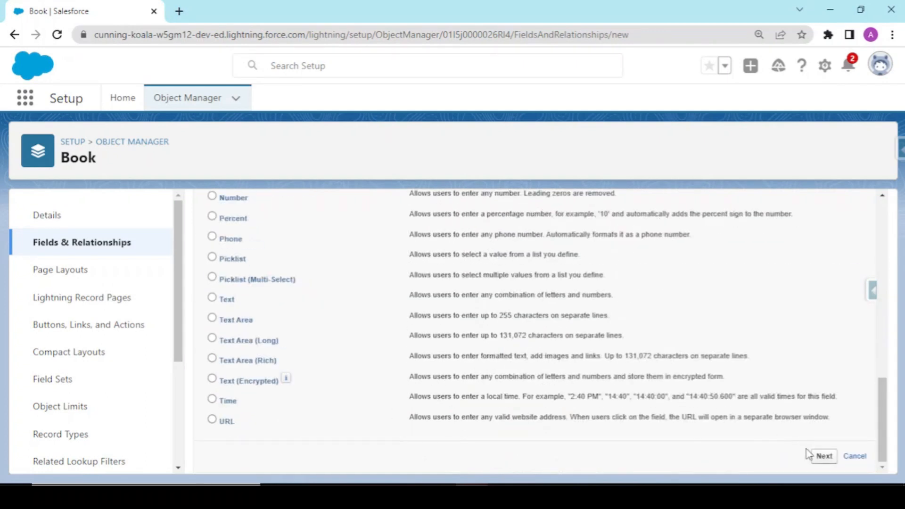
click(822, 456)
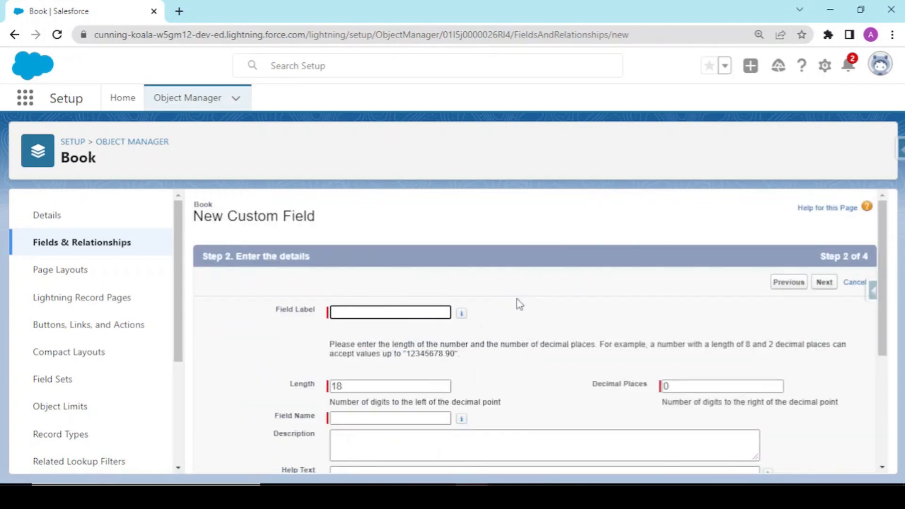
text(Price)
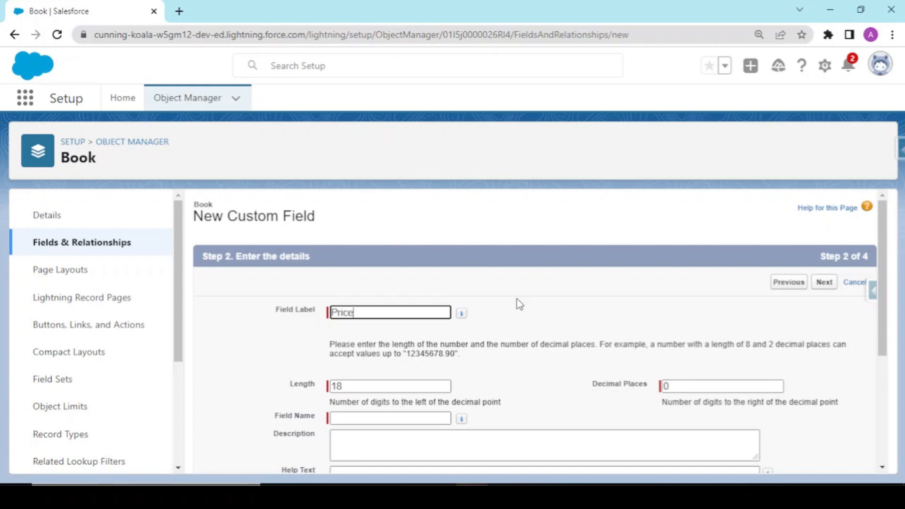
scroll(down, 3)
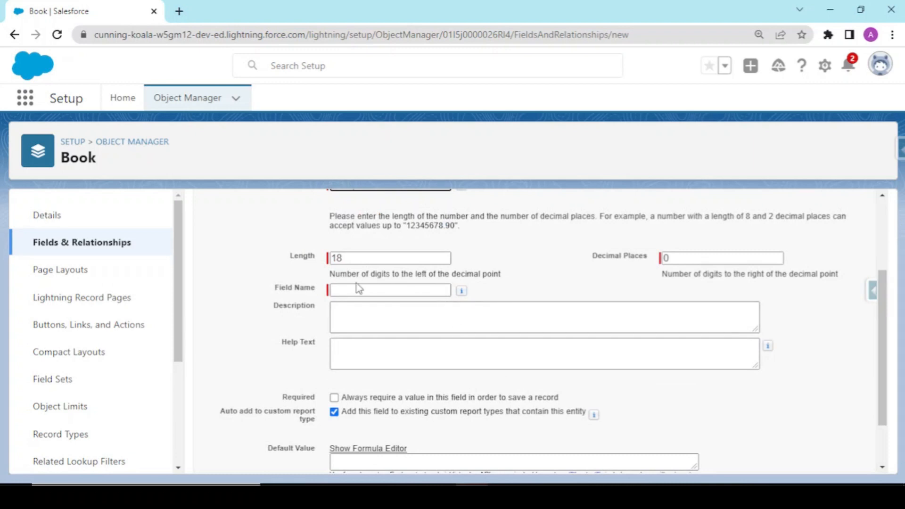
text(Price)
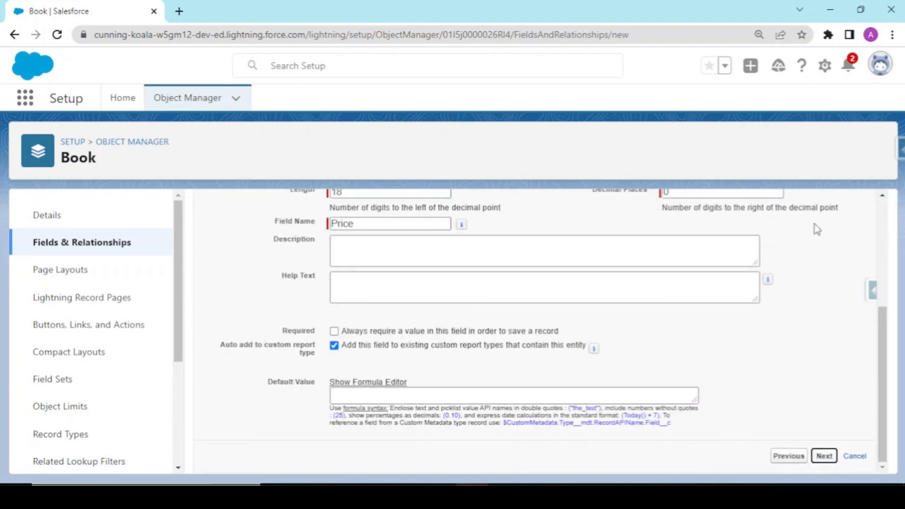
Carry Price through field-level security and page layouts, then save it to Book.
click(824, 456)
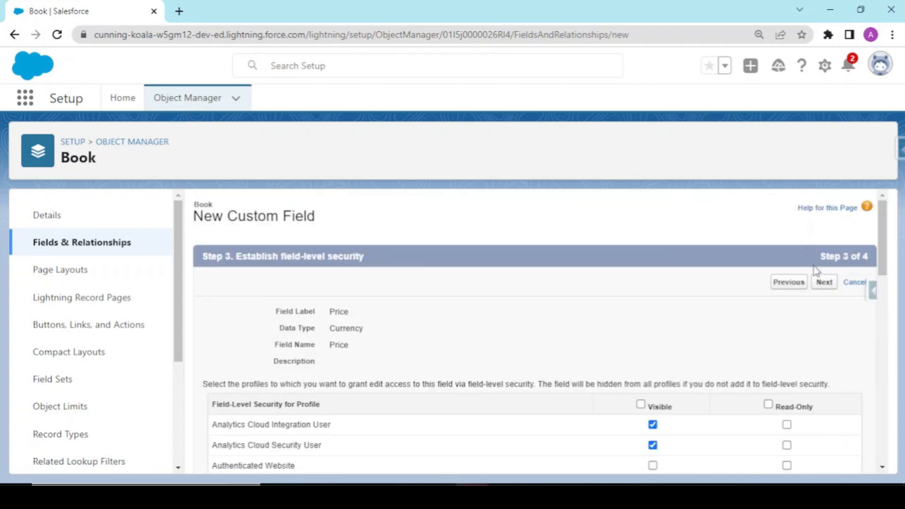
click(825, 282)
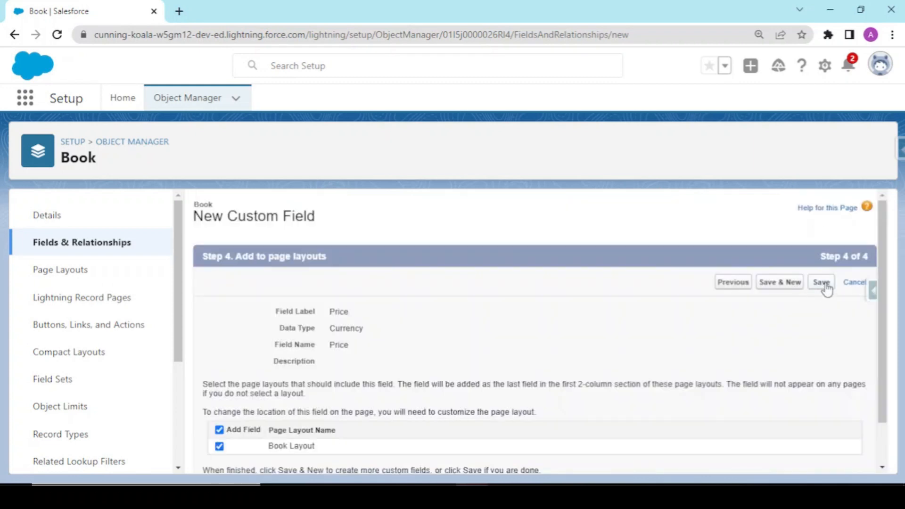
click(820, 282)
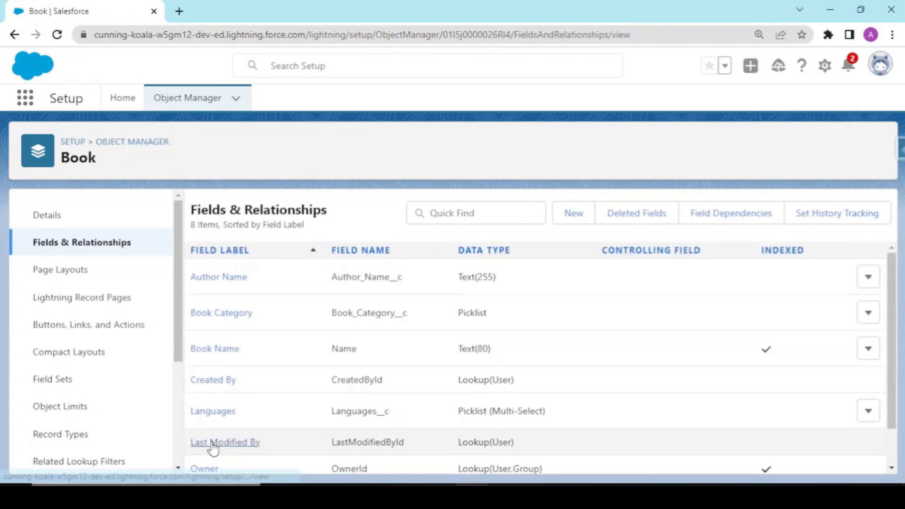
mouse_move(367, 334)
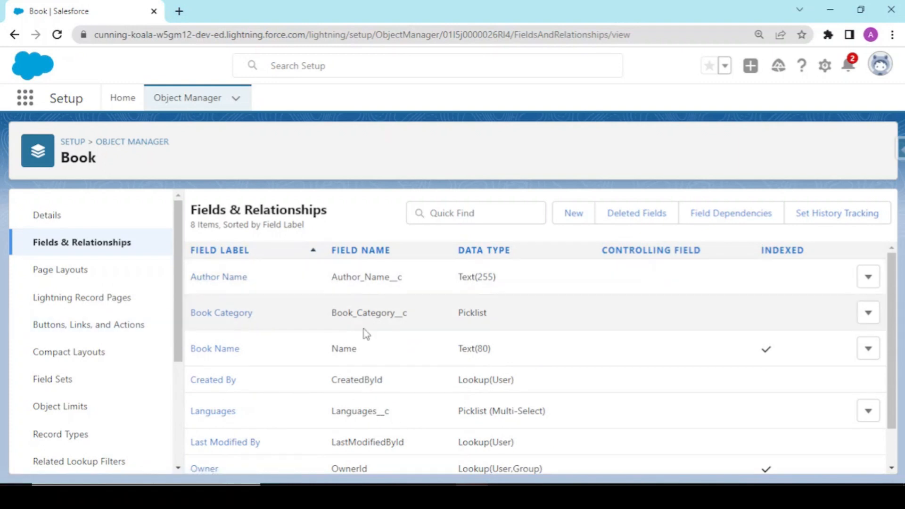
mouse_move(210, 406)
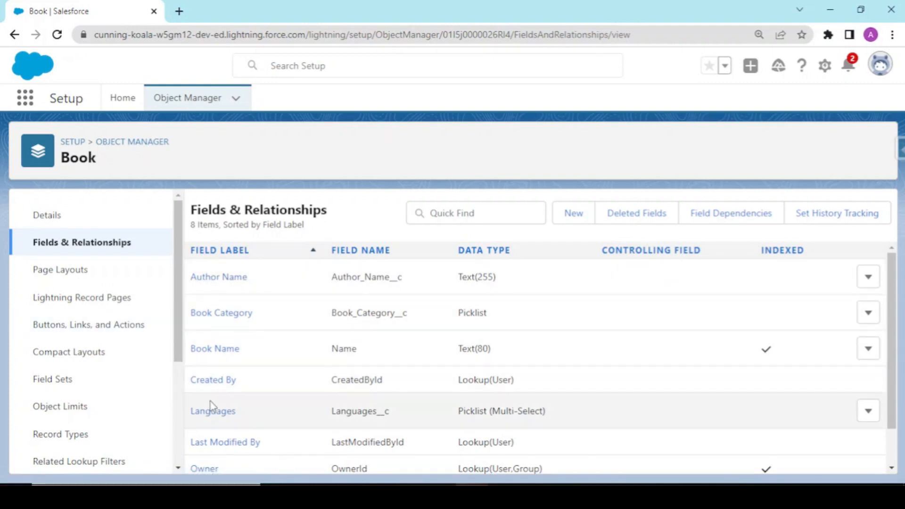
scroll(down, 3)
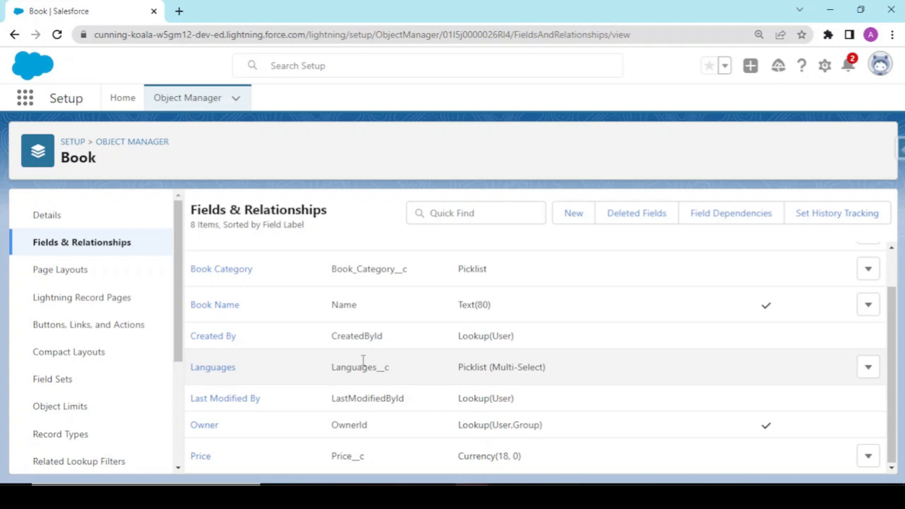
mouse_move(266, 336)
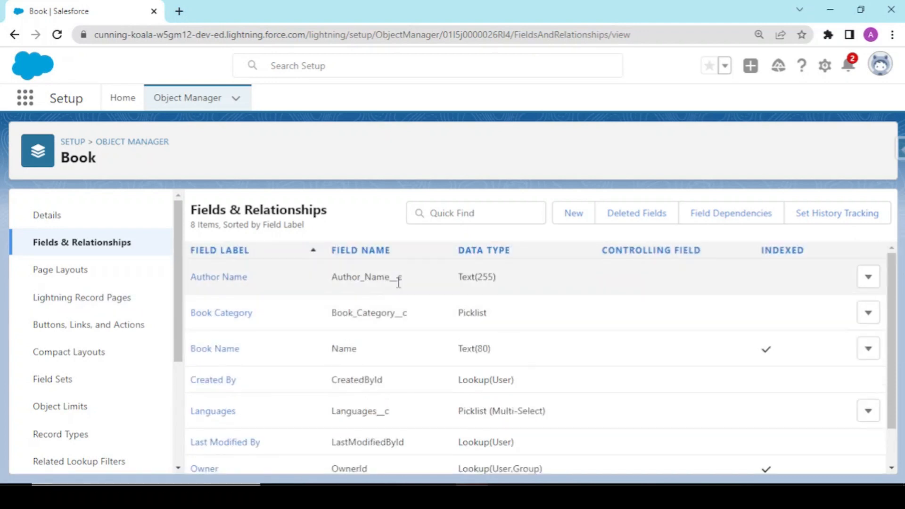
mouse_move(513, 271)
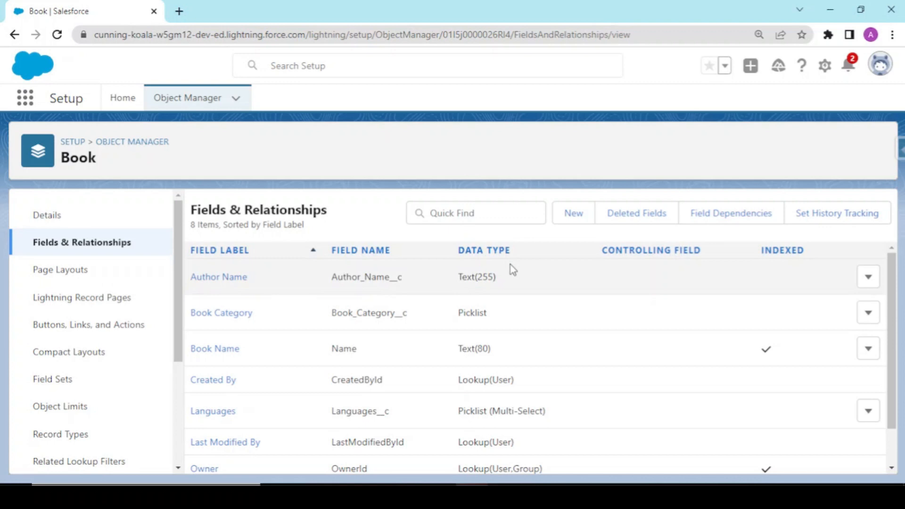